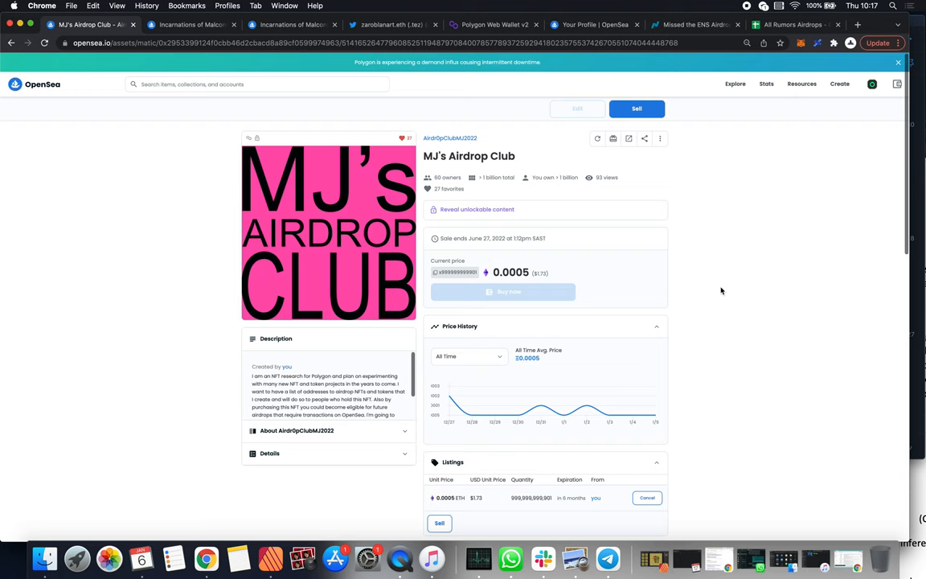
Review MJ's Airdrop Club sales history, then view the Incarnations of Malcontent #1 listing.
{"action": "scroll", "scroll_direction": "down", "scroll_amount": 3}
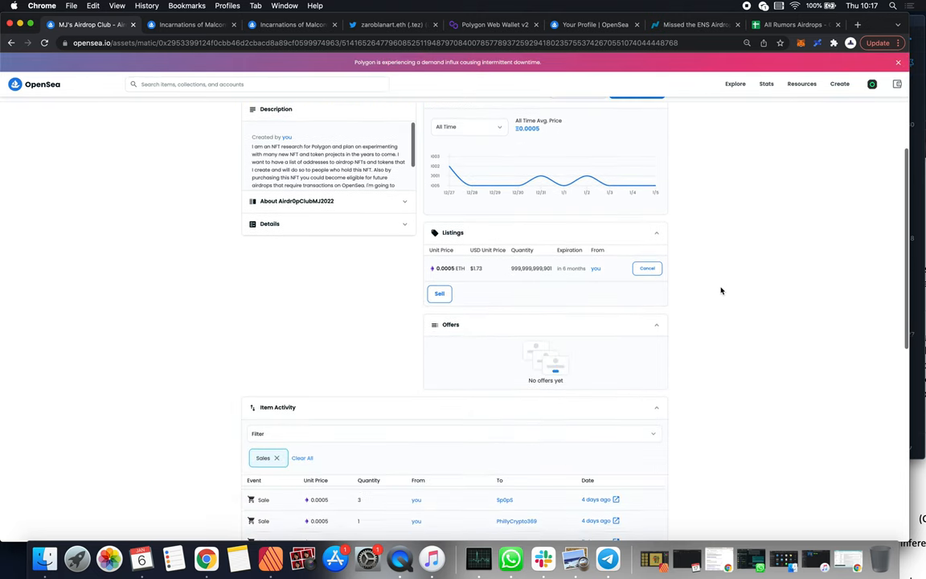
{"action": "scroll", "scroll_direction": "down", "scroll_amount": 3}
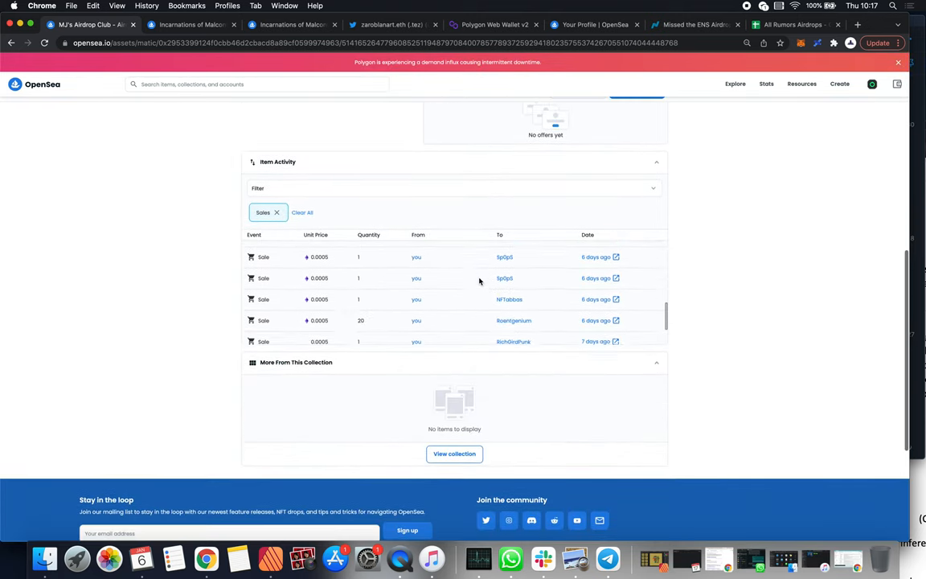
{"action": "scroll", "scroll_direction": "down", "scroll_amount": 3}
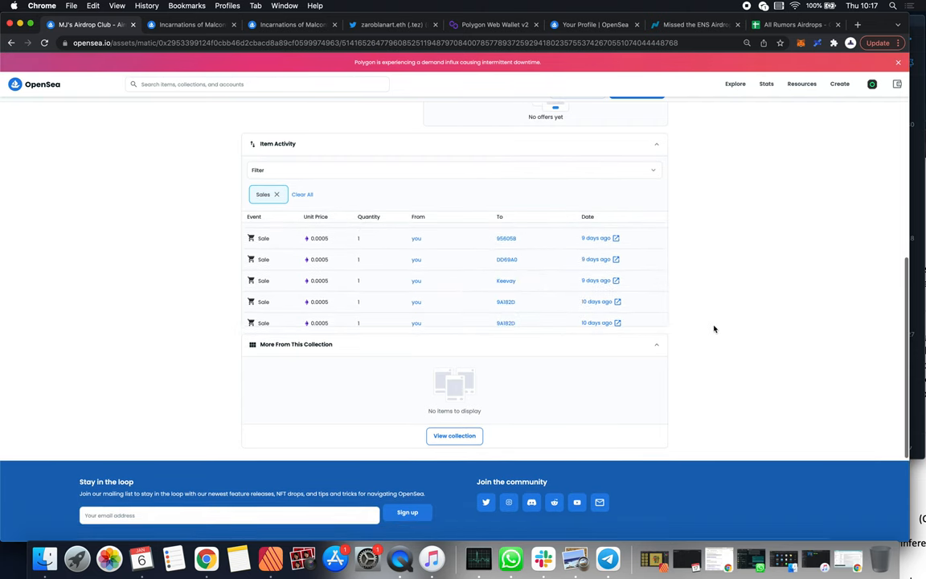
{"action": "scroll", "scroll_direction": "up", "scroll_amount": 3}
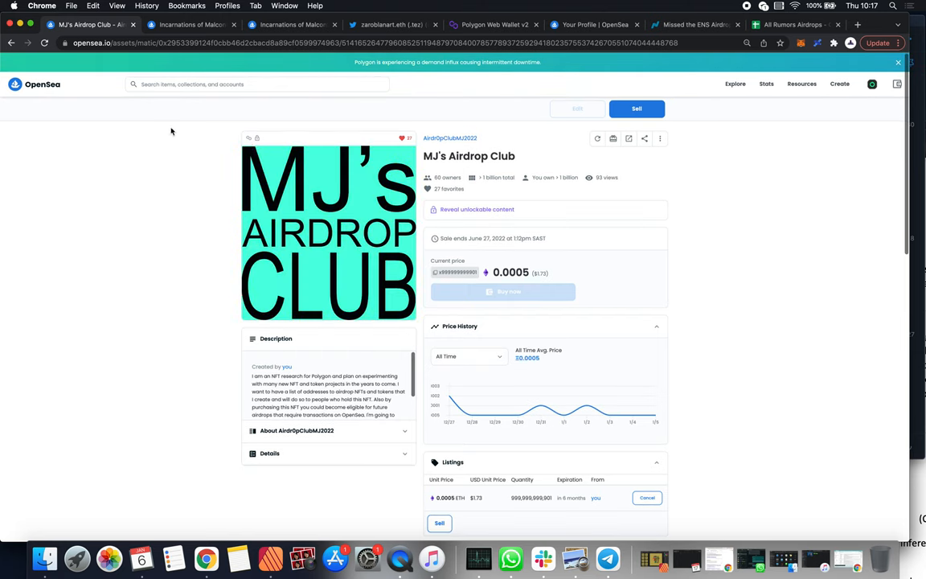
{"action": "left_click", "coordinate": [191, 25]}
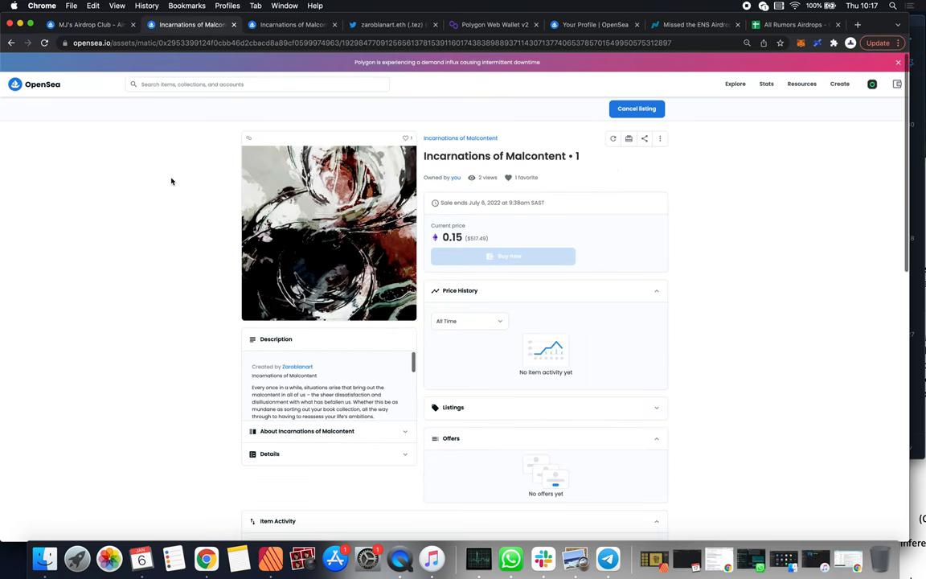
{"action": "mouse_move", "coordinate": [406, 190]}
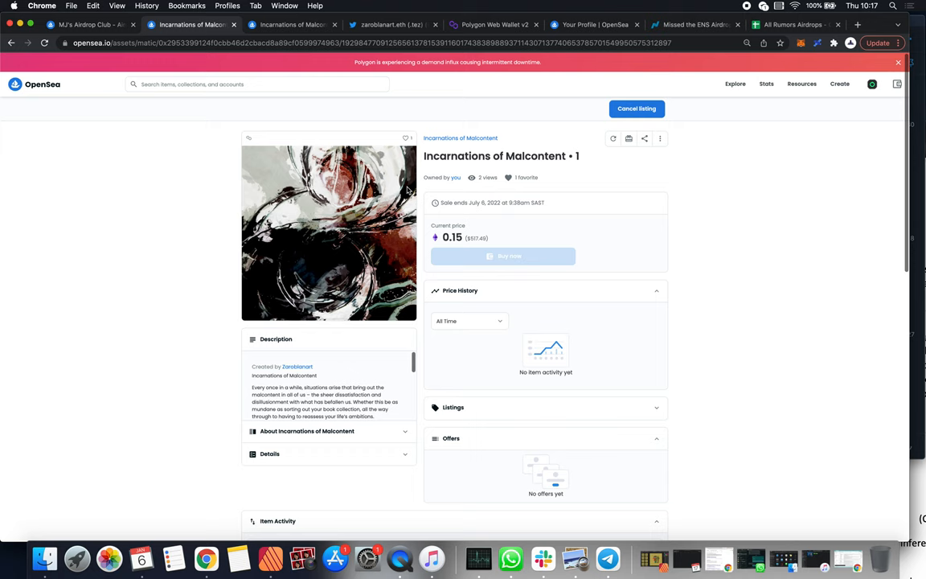
{"action": "mouse_move", "coordinate": [360, 255]}
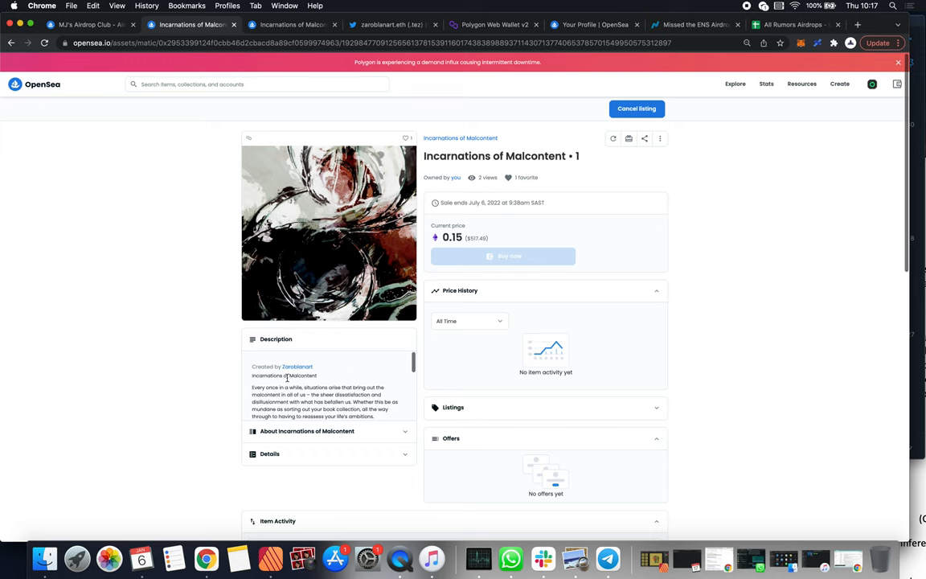
{"action": "mouse_move", "coordinate": [297, 367]}
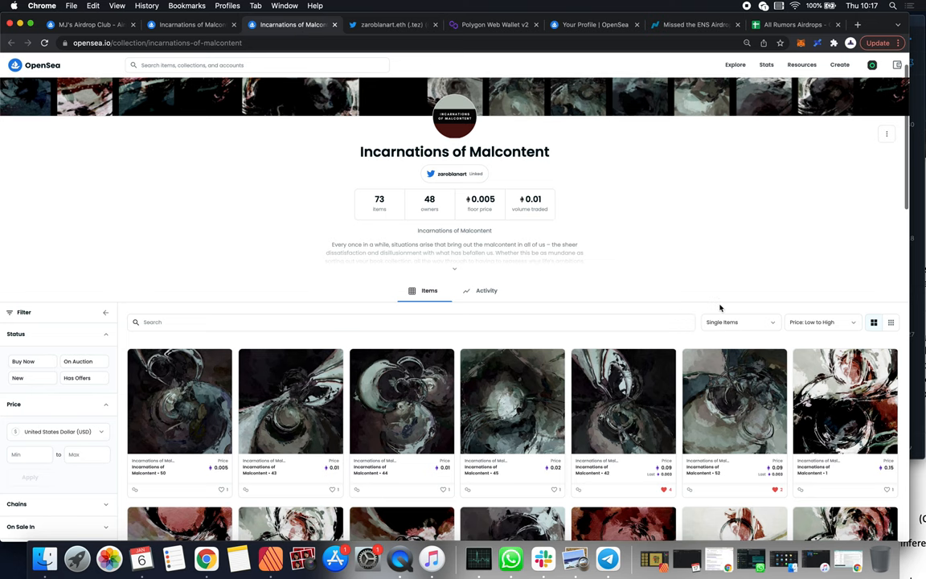
{"action": "scroll", "scroll_direction": "down", "scroll_amount": 3}
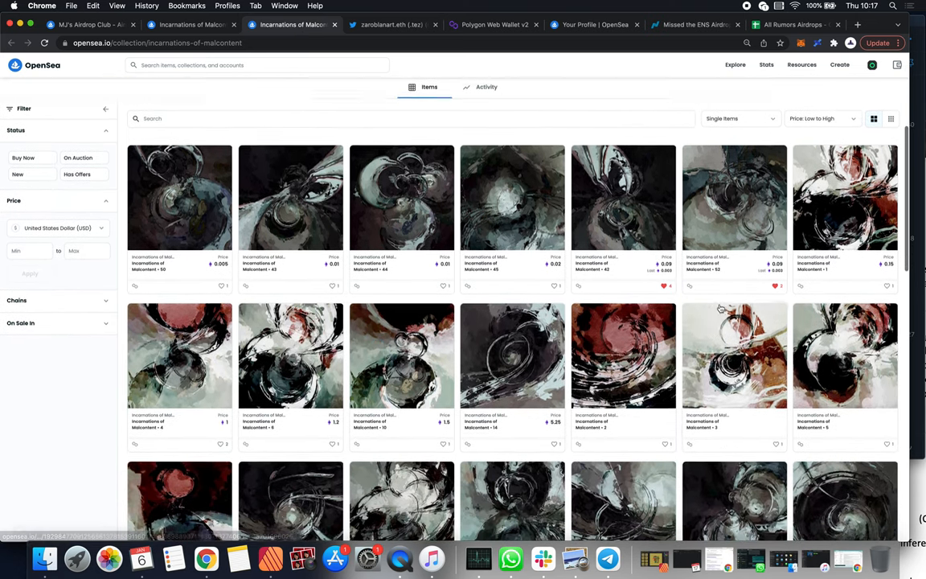
{"action": "scroll", "scroll_direction": "down", "scroll_amount": 3}
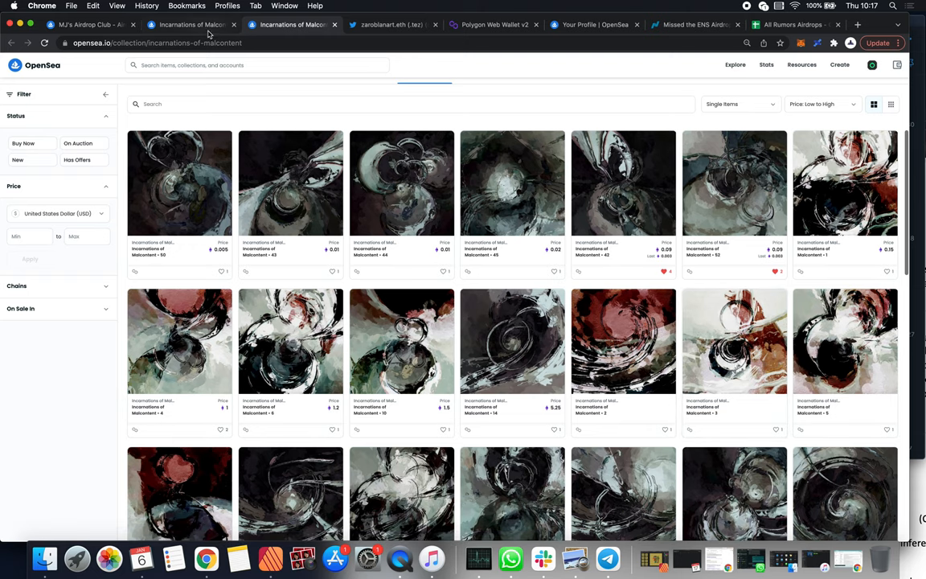
{"action": "left_click", "coordinate": [845, 182]}
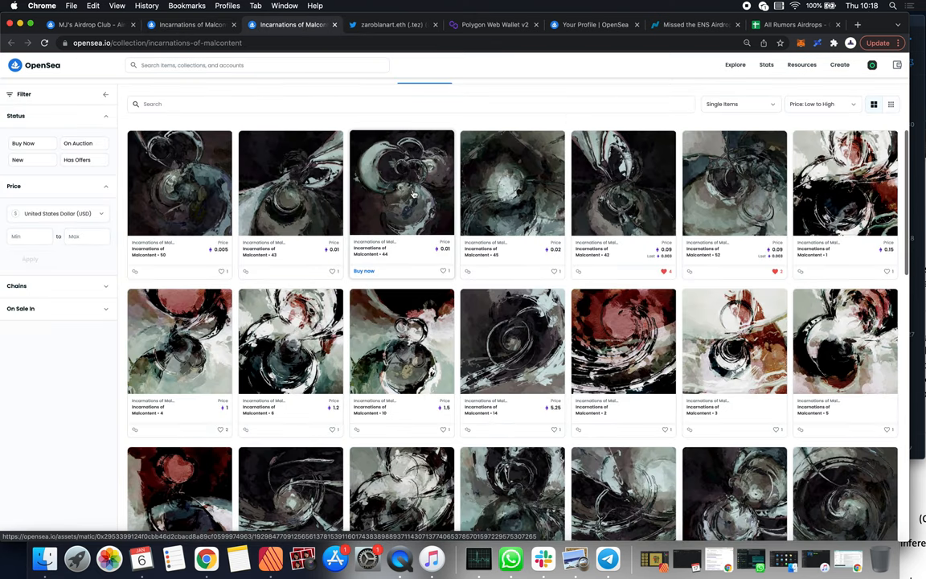
{"action": "mouse_move", "coordinate": [512, 254]}
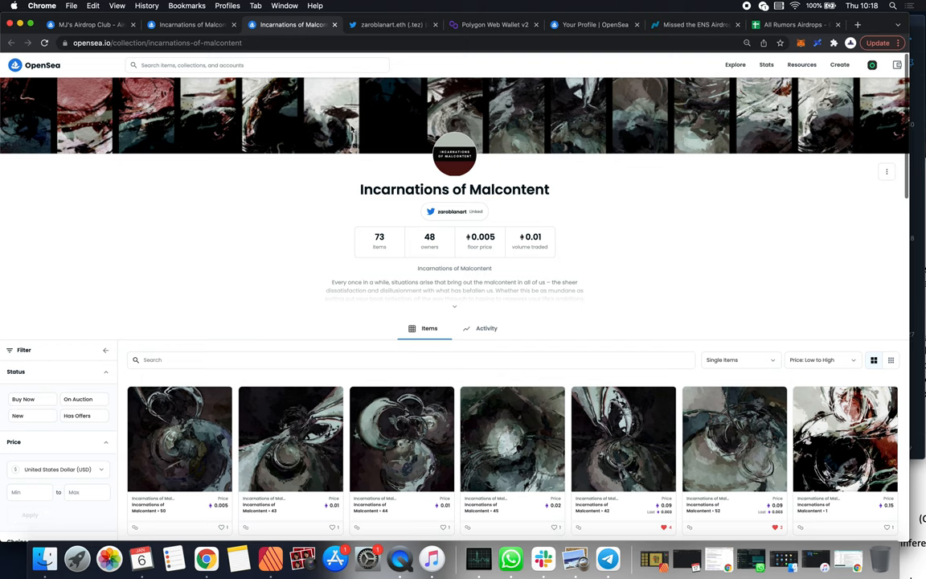
{"action": "left_click", "coordinate": [390, 24]}
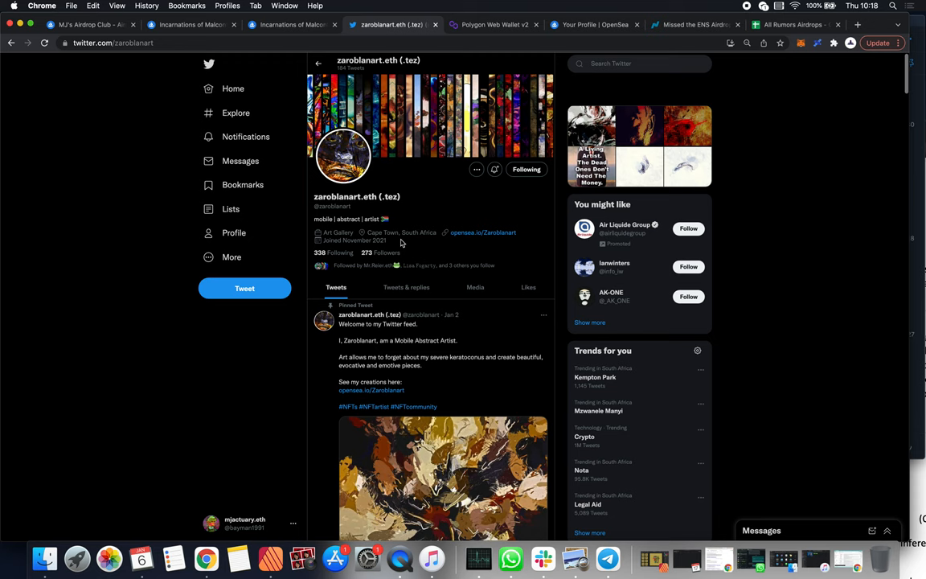
{"action": "scroll", "scroll_direction": "down", "scroll_amount": 3}
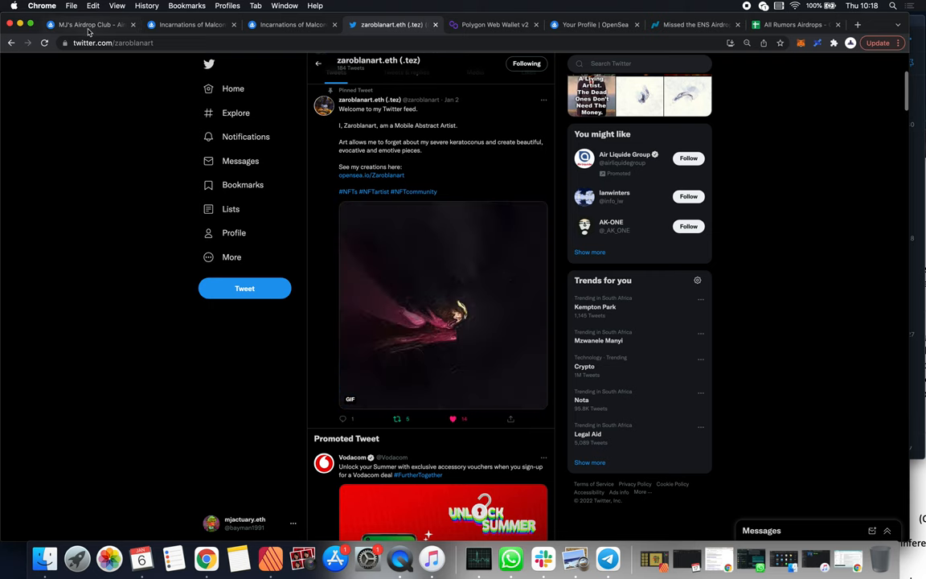
{"action": "left_click", "coordinate": [89, 24]}
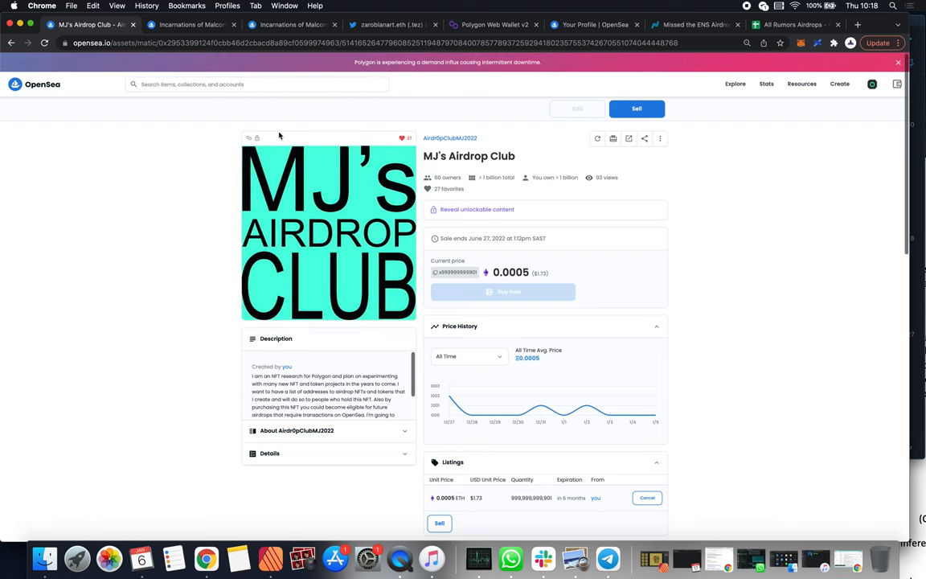
{"action": "left_click", "coordinate": [191, 24]}
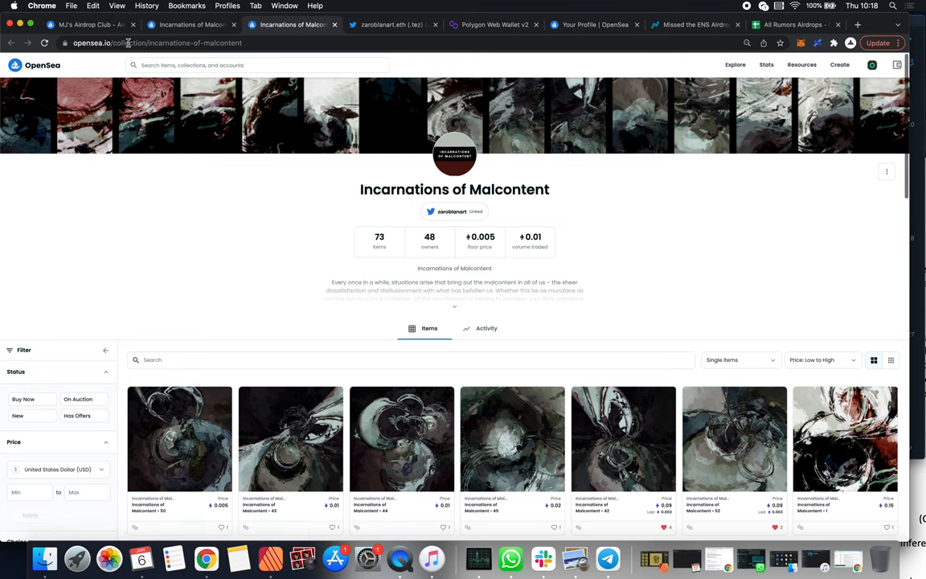
{"action": "mouse_move", "coordinate": [418, 96]}
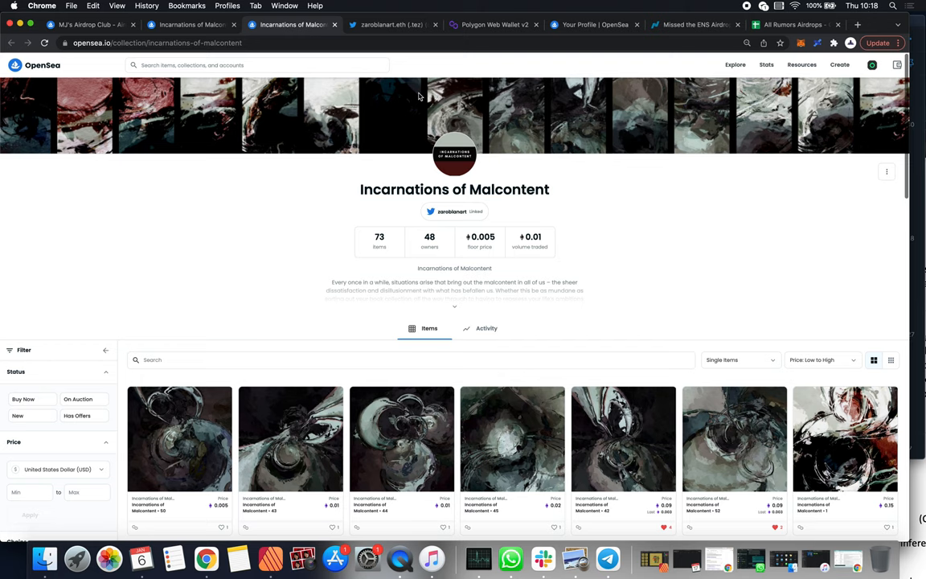
{"action": "left_click", "coordinate": [392, 24]}
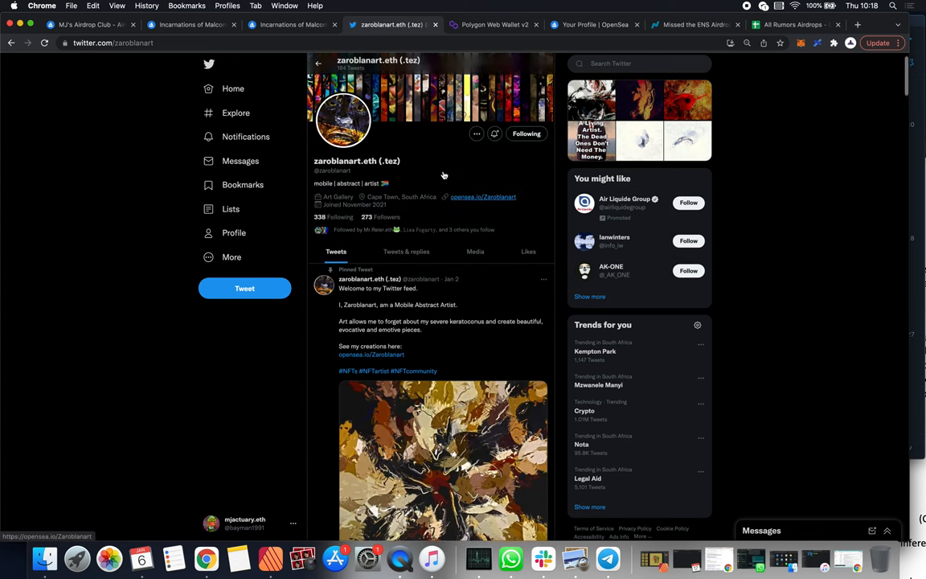
{"action": "scroll", "scroll_direction": "down", "scroll_amount": 3}
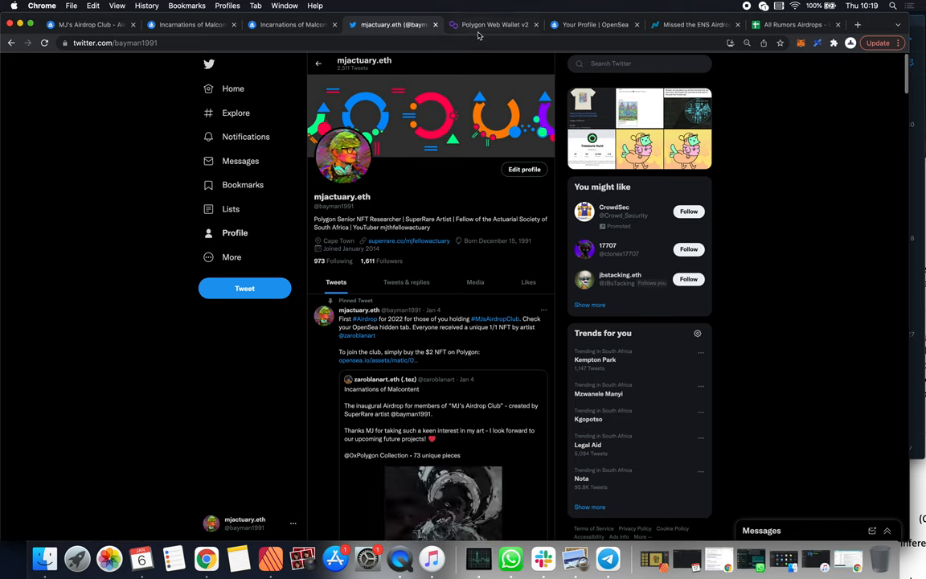
{"action": "mouse_move", "coordinate": [478, 34]}
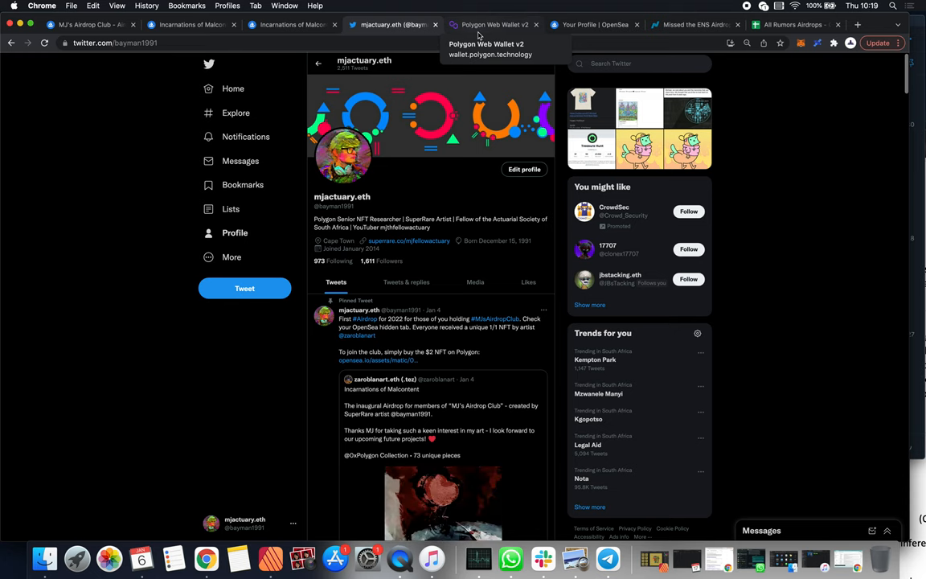
{"action": "left_click", "coordinate": [292, 24]}
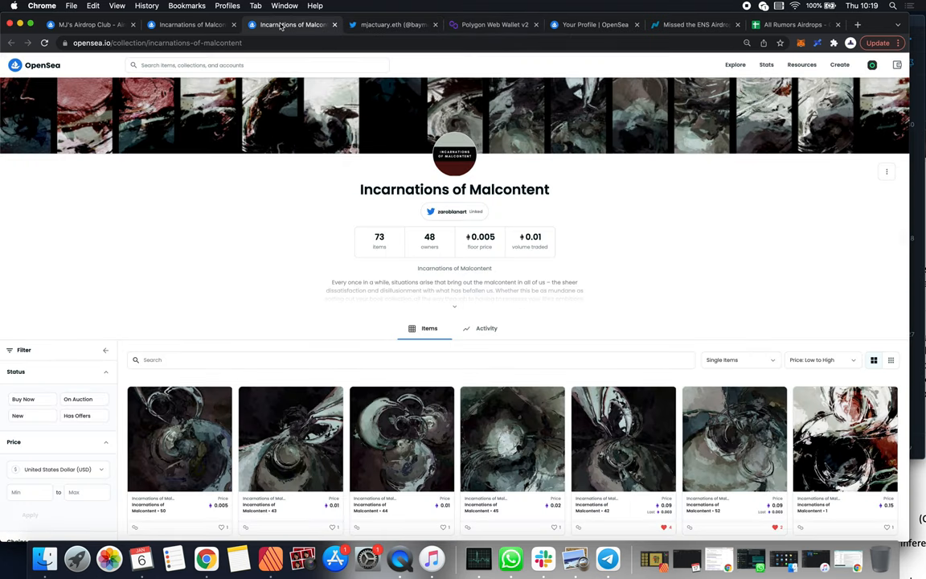
Open Polygon's gas swap page, revisit both OpenSea listings, then return to the wallet.
{"action": "left_click", "coordinate": [494, 24]}
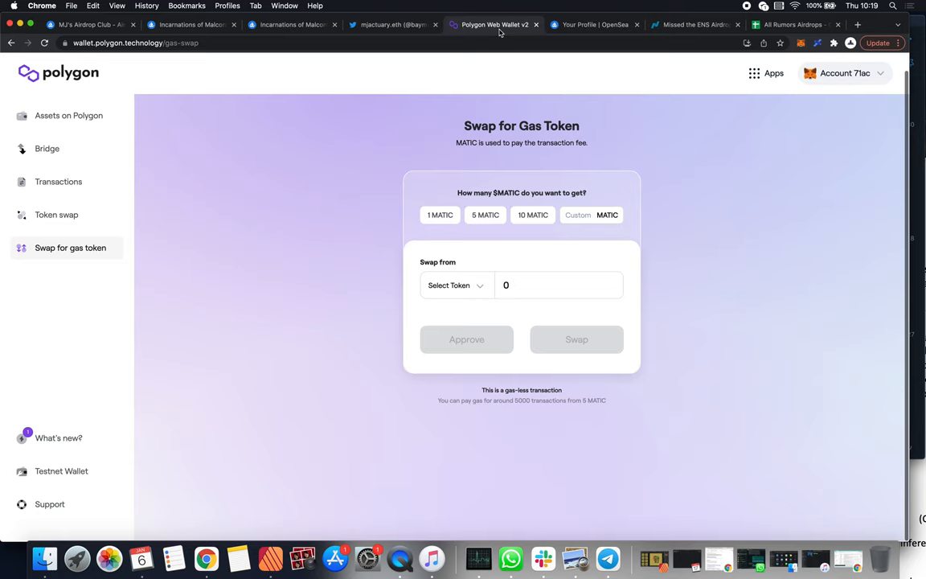
{"action": "mouse_move", "coordinate": [266, 110]}
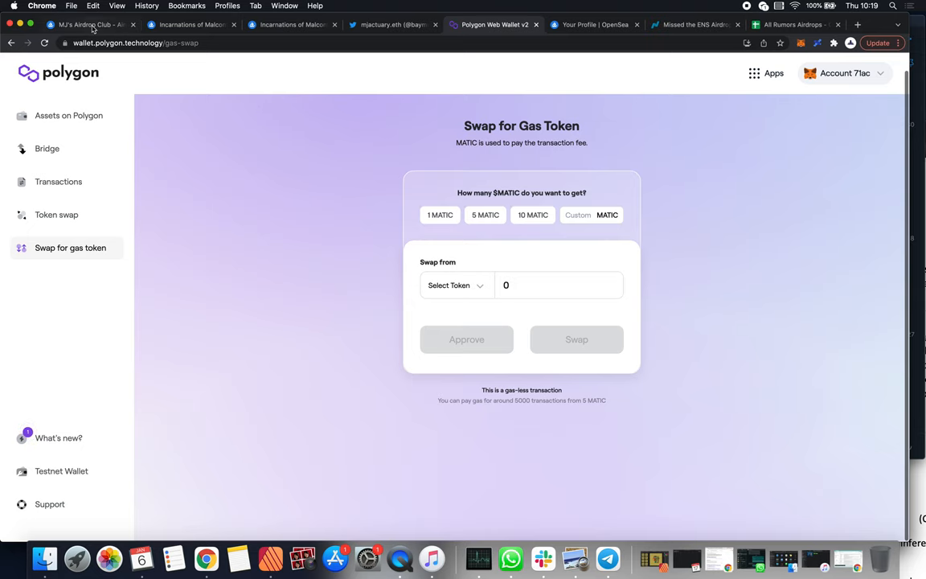
{"action": "left_click", "coordinate": [88, 24]}
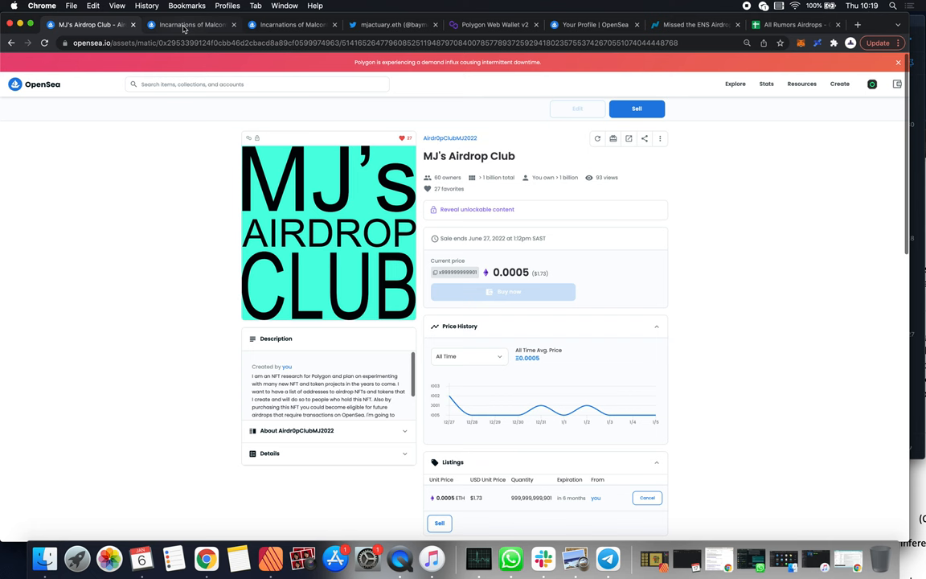
{"action": "left_click", "coordinate": [193, 24]}
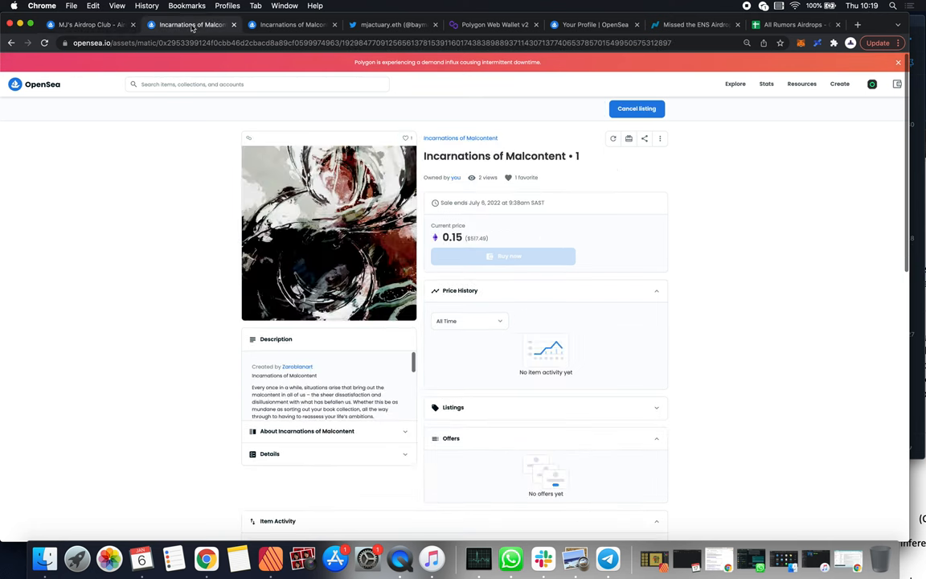
{"action": "mouse_move", "coordinate": [494, 24]}
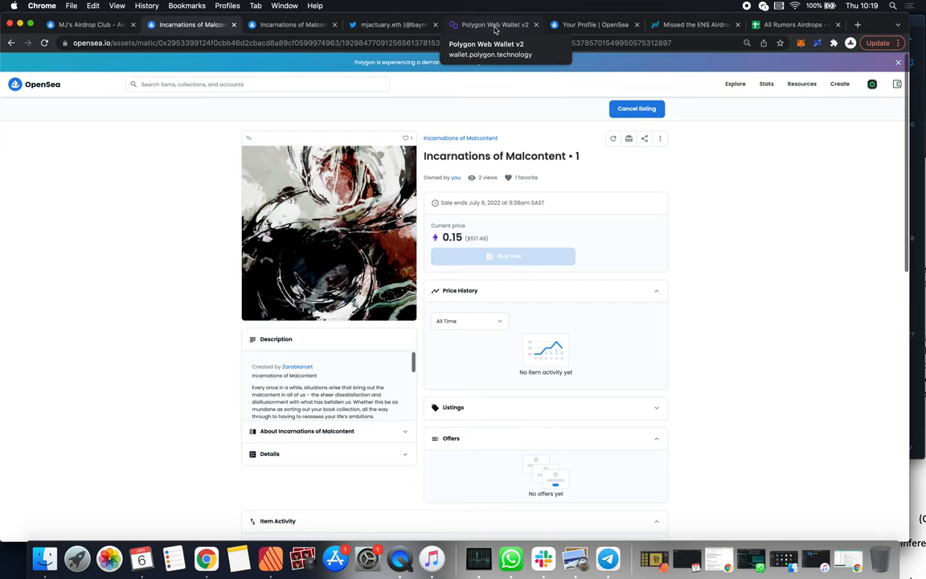
{"action": "left_click", "coordinate": [493, 24]}
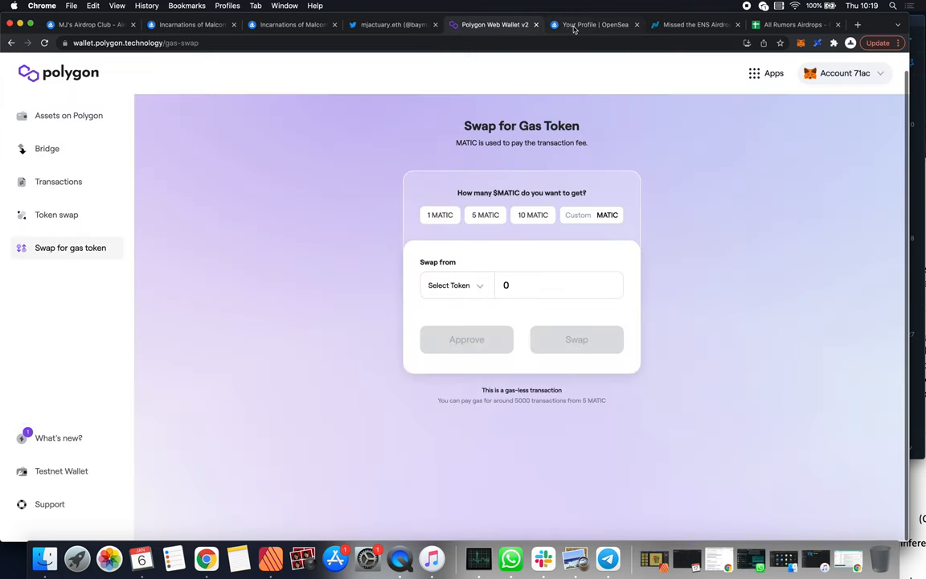
Check the OpenSea profile's $12,207.48 balance, then return to Polygon's gas swap page.
{"action": "left_click", "coordinate": [595, 24]}
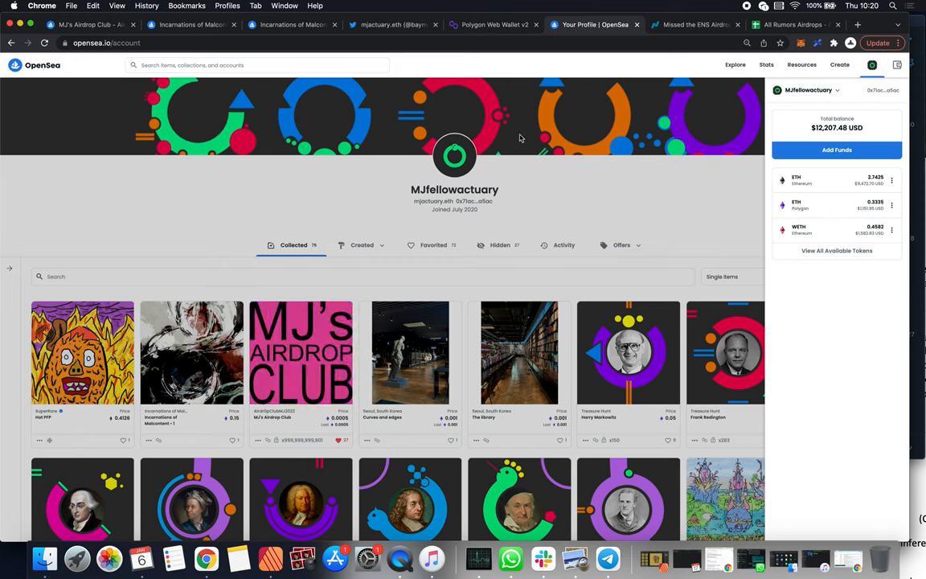
{"action": "left_click", "coordinate": [493, 24]}
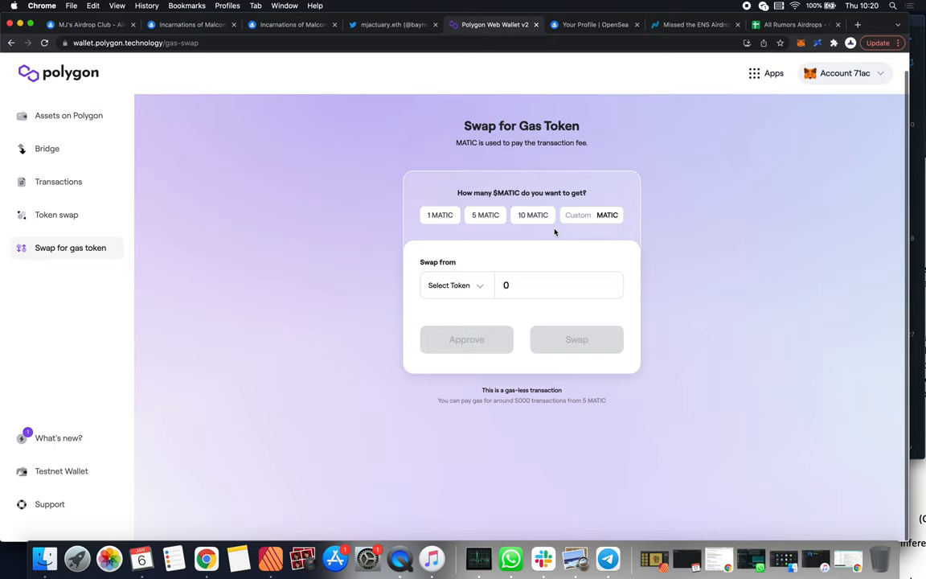
{"action": "mouse_move", "coordinate": [562, 224]}
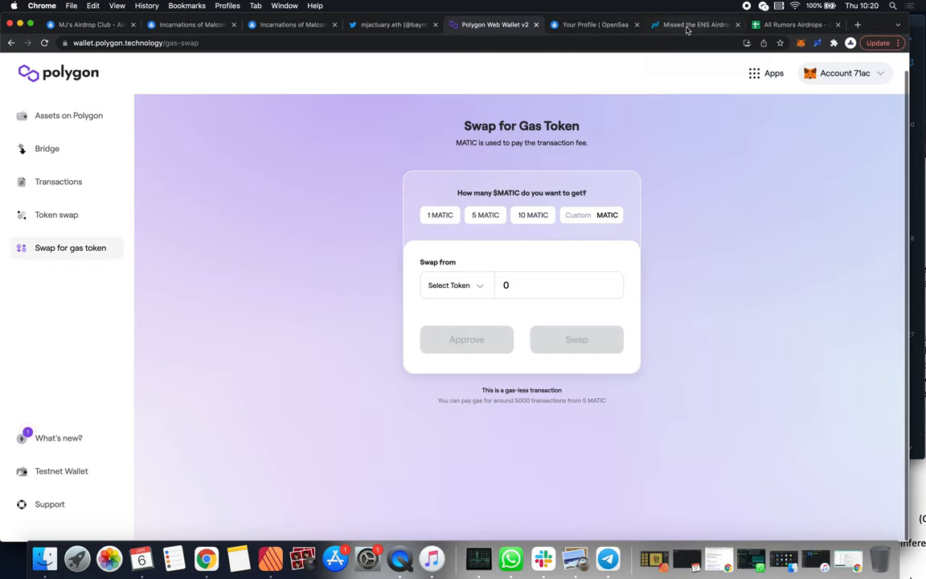
Open the Nasdaq rumoured-airdrops article and scroll to the spreadsheet link paragraph.
{"action": "left_click", "coordinate": [693, 25]}
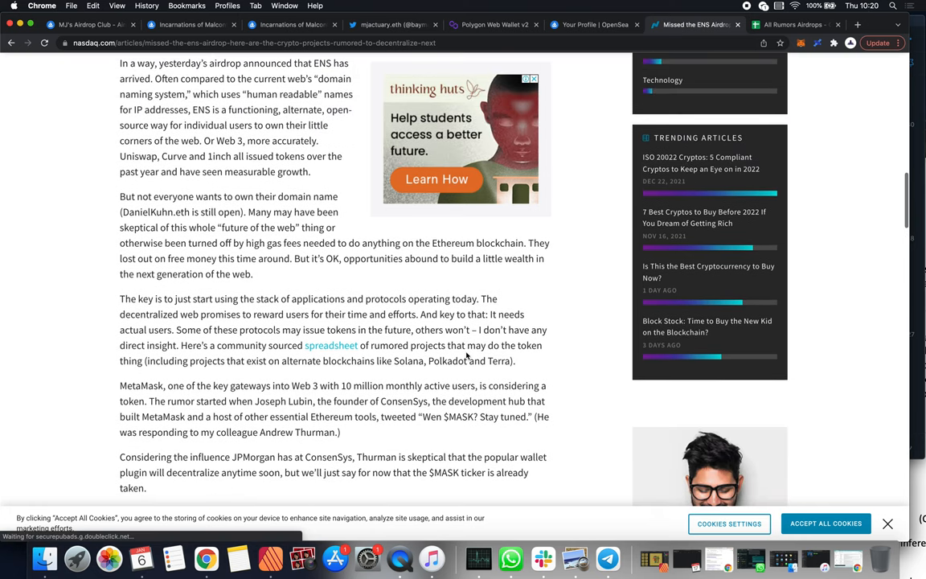
{"action": "scroll", "scroll_direction": "down", "scroll_amount": 3}
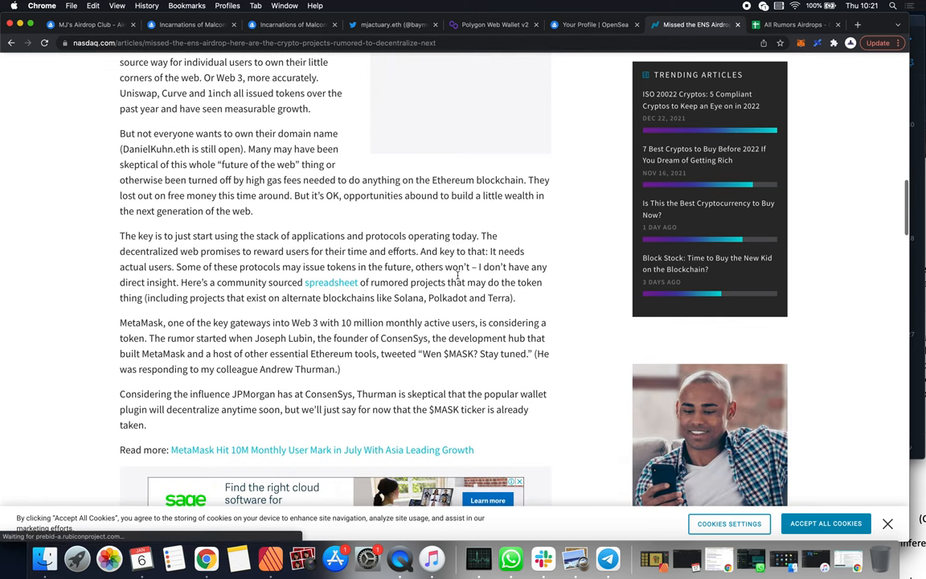
{"action": "scroll", "scroll_direction": "down", "scroll_amount": 3}
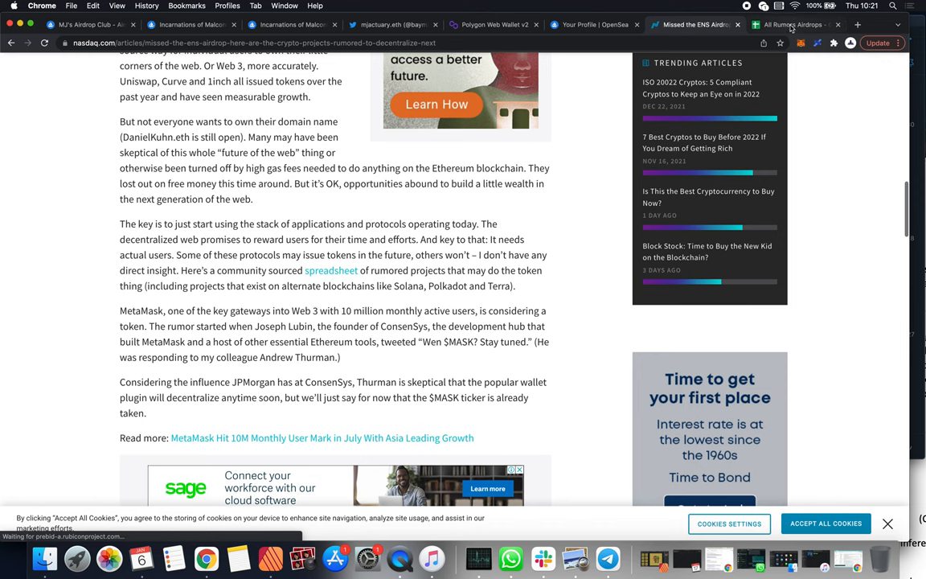
Switch to the All Rumors Airdrops spreadsheet showing its status colour legend.
{"action": "left_click", "coordinate": [792, 24]}
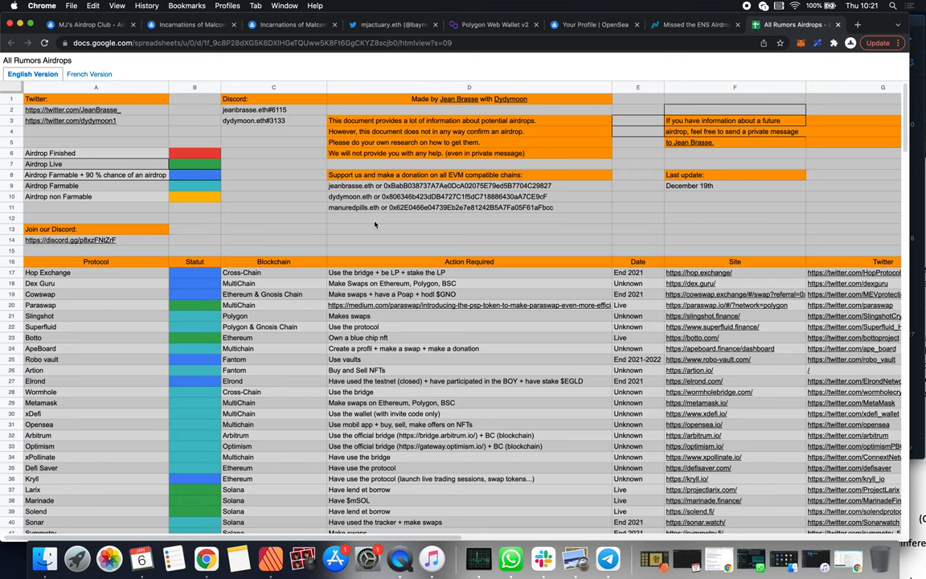
{"action": "mouse_move", "coordinate": [181, 149]}
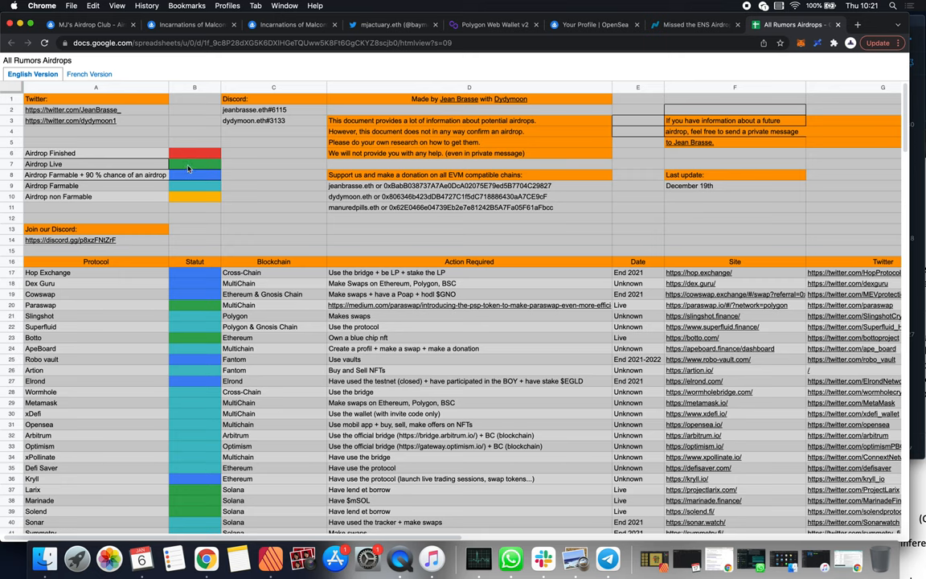
{"action": "mouse_move", "coordinate": [191, 181]}
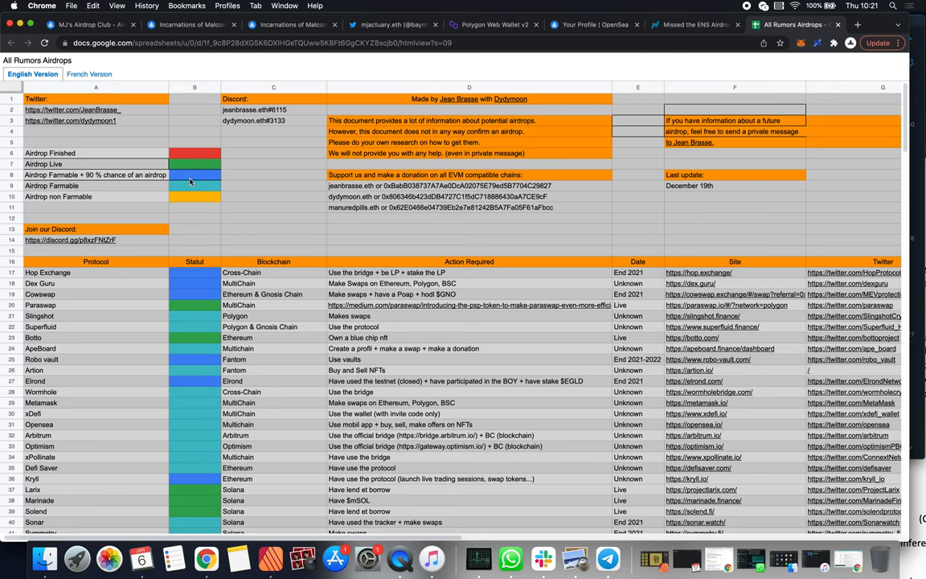
{"action": "mouse_move", "coordinate": [194, 191]}
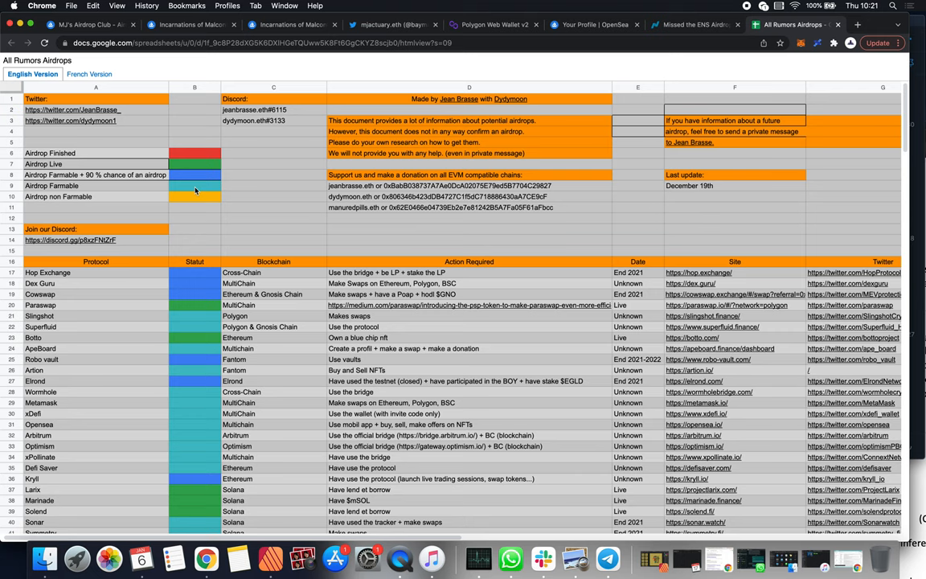
{"action": "mouse_move", "coordinate": [212, 201]}
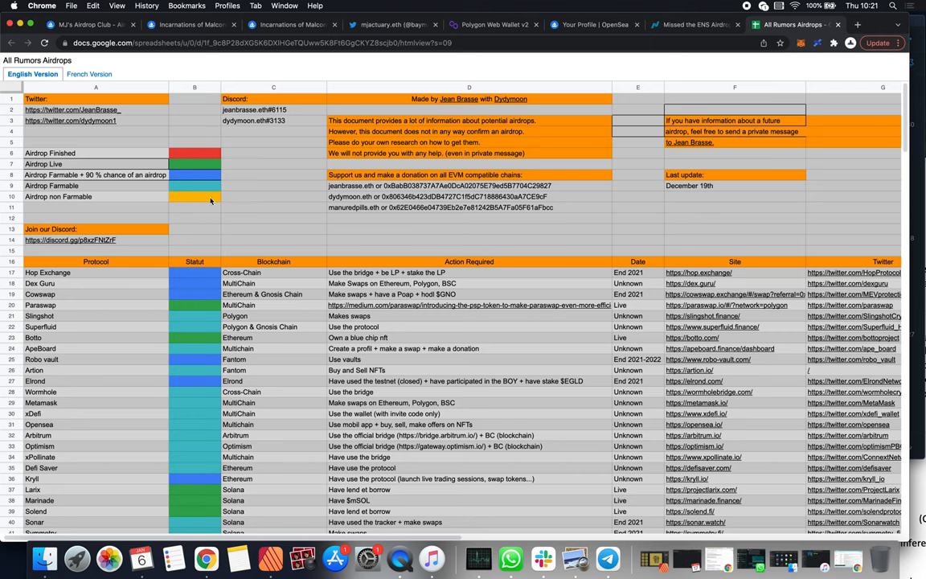
Scroll down through the rumours spreadsheet's protocol list.
{"action": "scroll", "scroll_direction": "down", "scroll_amount": 3}
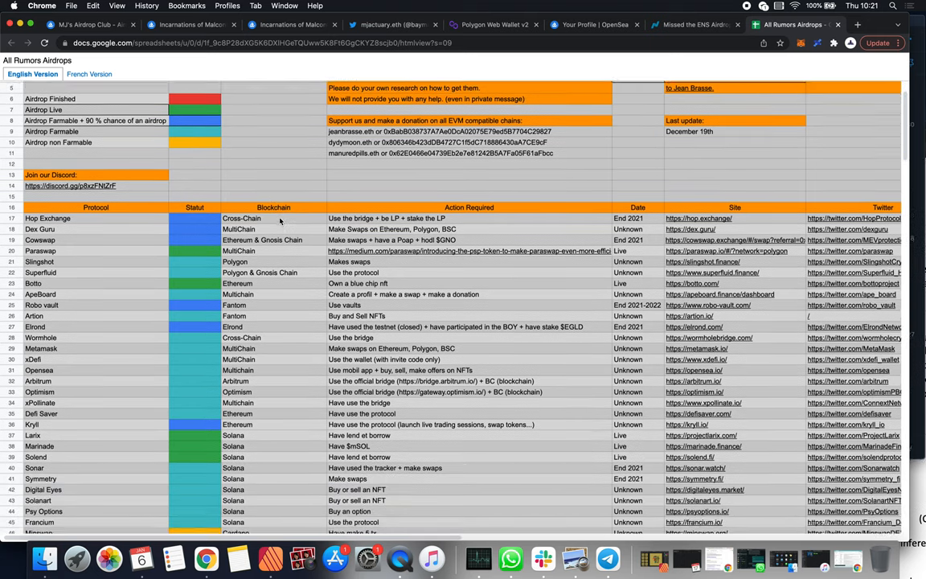
{"action": "scroll", "scroll_direction": "down", "scroll_amount": 3}
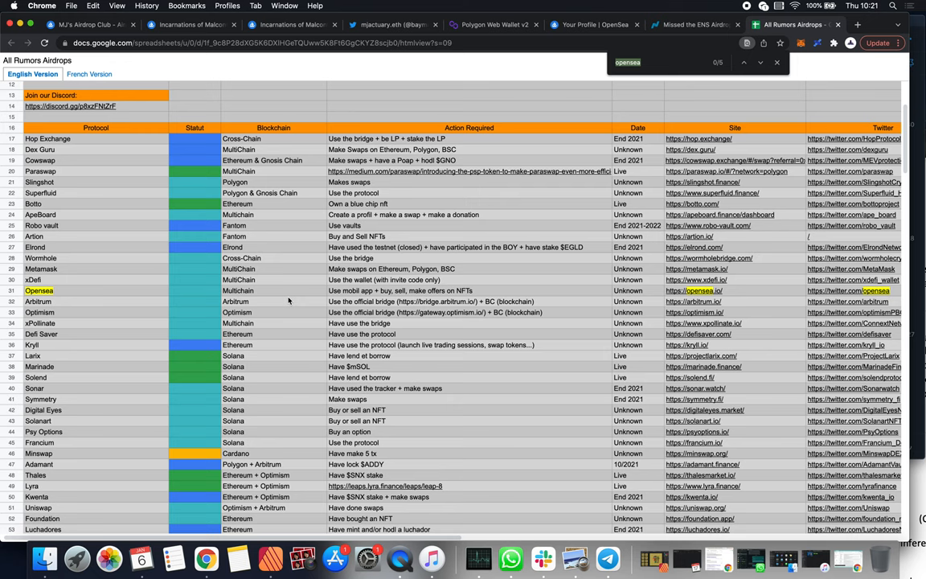
{"action": "mouse_move", "coordinate": [402, 293]}
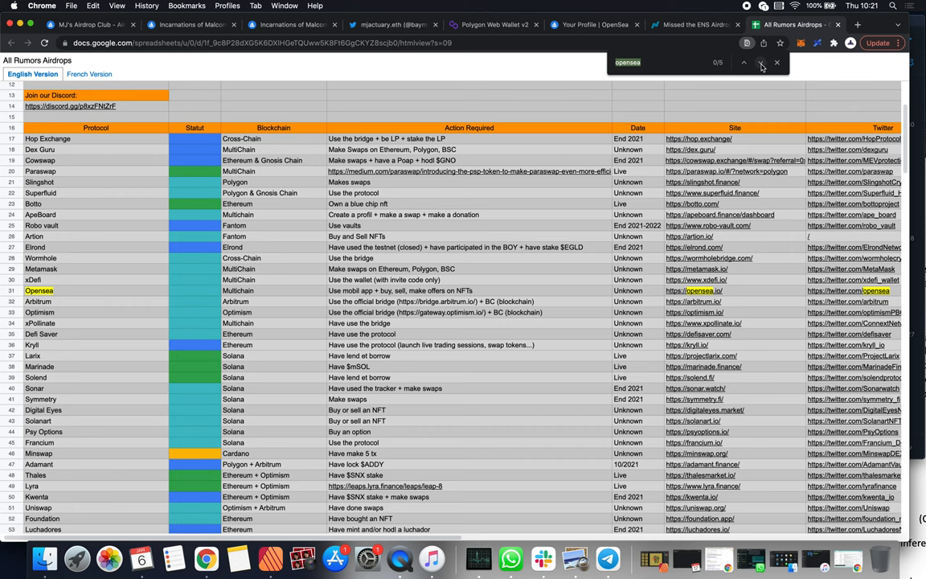
Step through the 'opensea' matches, reaching Infinity at match 4 of 5.
{"action": "left_click", "coordinate": [742, 63]}
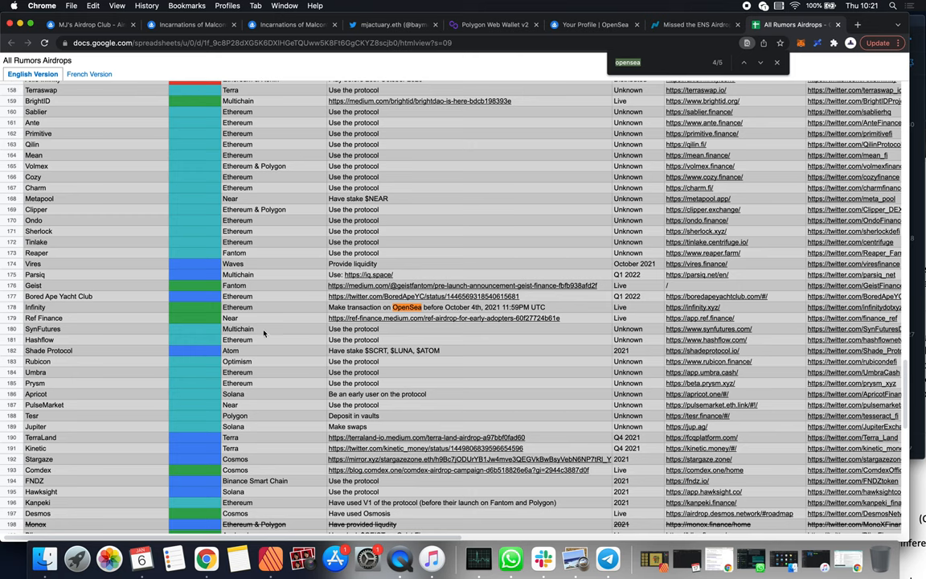
{"action": "mouse_move", "coordinate": [384, 313]}
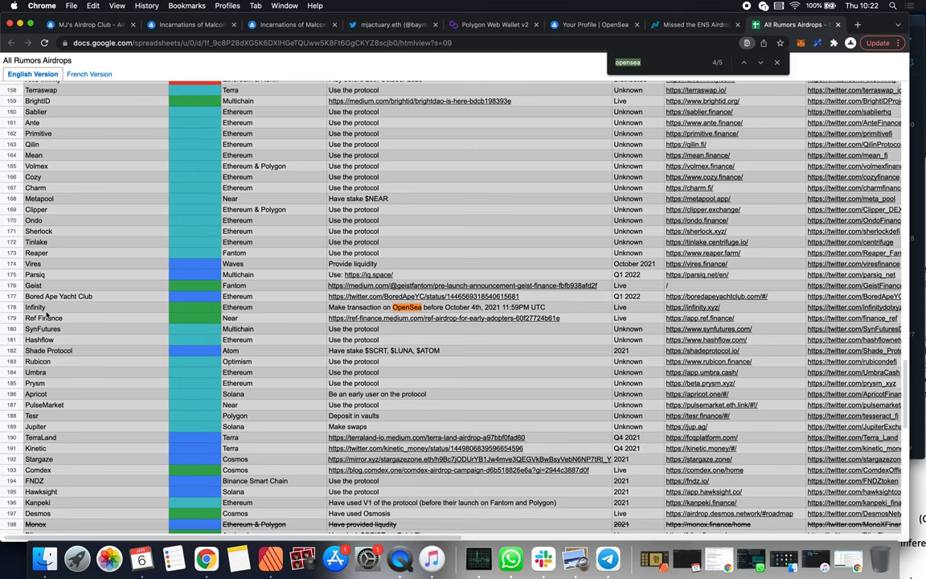
{"action": "mouse_move", "coordinate": [132, 69]}
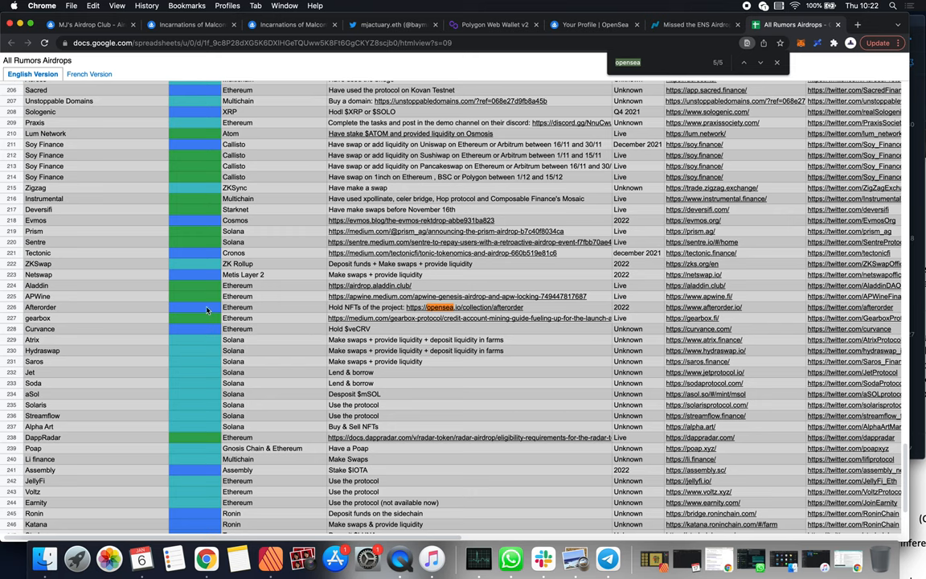
{"action": "mouse_move", "coordinate": [441, 317]}
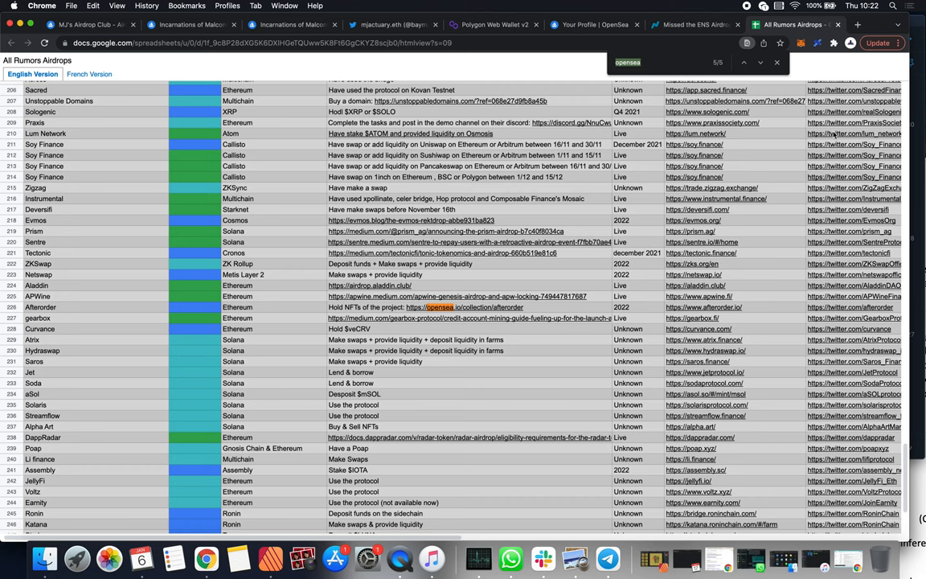
Search the sheet for 'polygon' and scroll through the 17 highlighted protocol rows.
{"action": "type", "text": "polygon"}
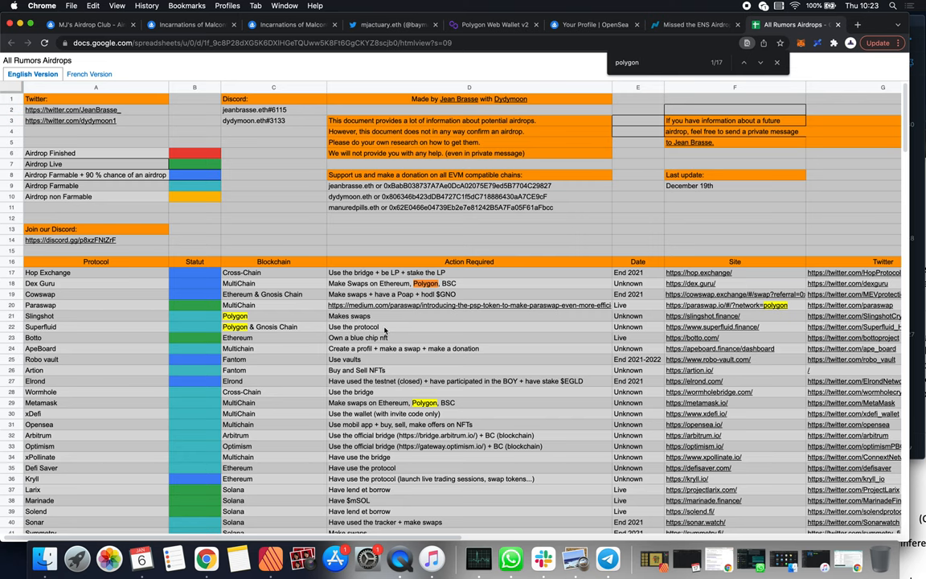
{"action": "scroll", "scroll_direction": "down", "scroll_amount": 3}
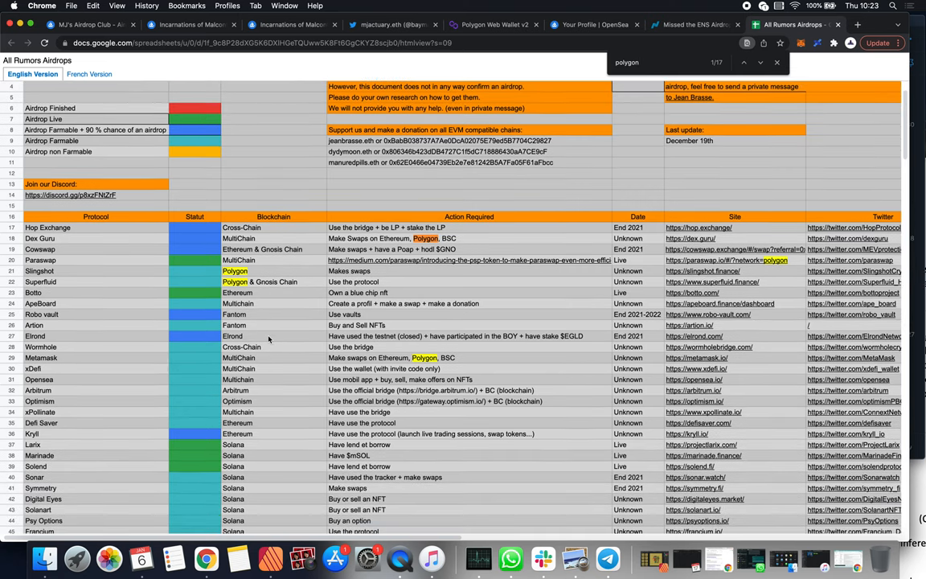
{"action": "scroll", "scroll_direction": "down", "scroll_amount": 3}
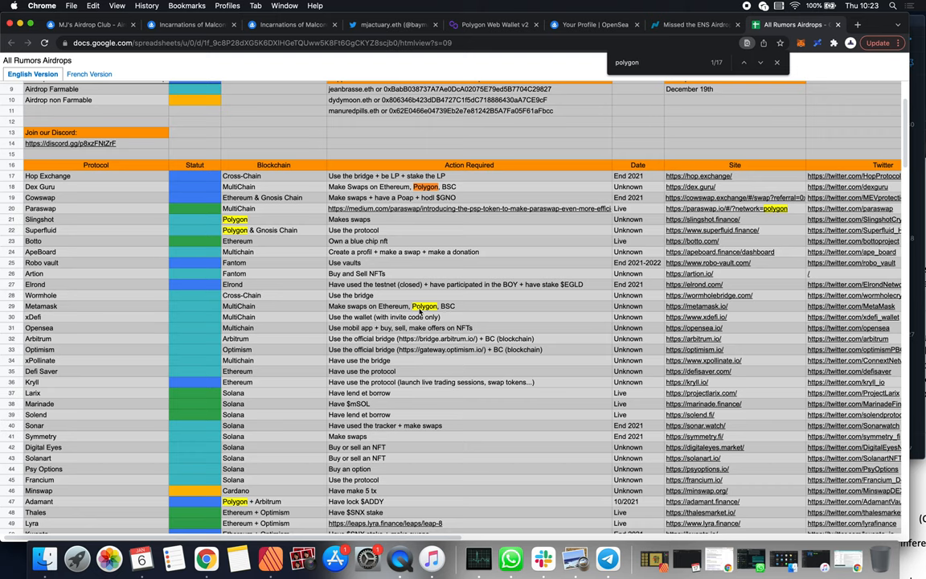
{"action": "scroll", "scroll_direction": "down", "scroll_amount": 3}
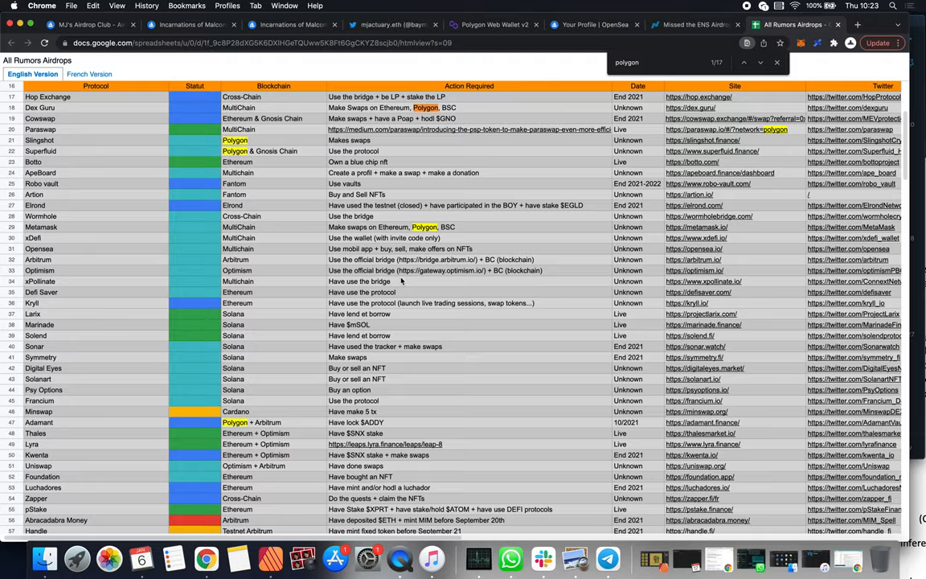
{"action": "scroll", "scroll_direction": "down", "scroll_amount": 3}
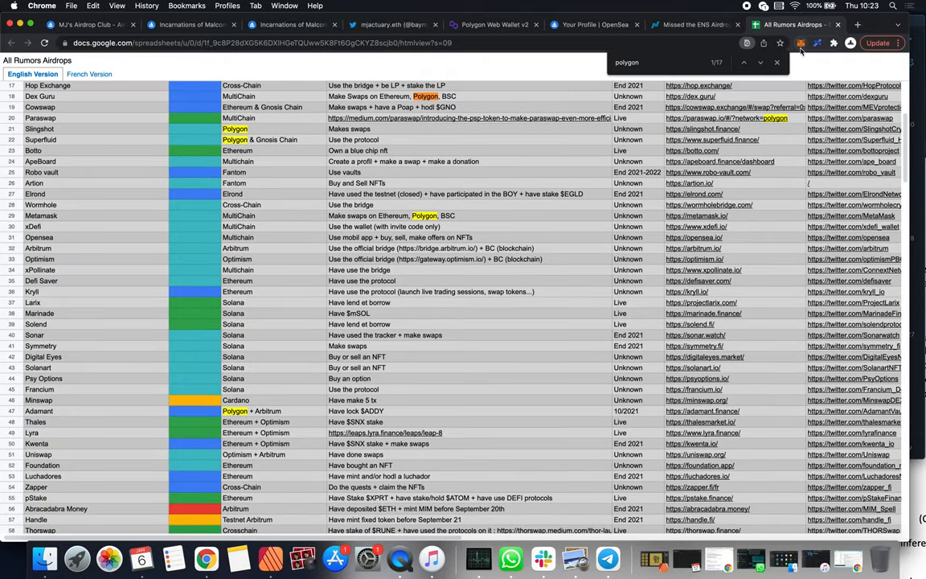
Open MetaMask's swap form and enter 123 MATIC to swap.
{"action": "left_click", "coordinate": [801, 42]}
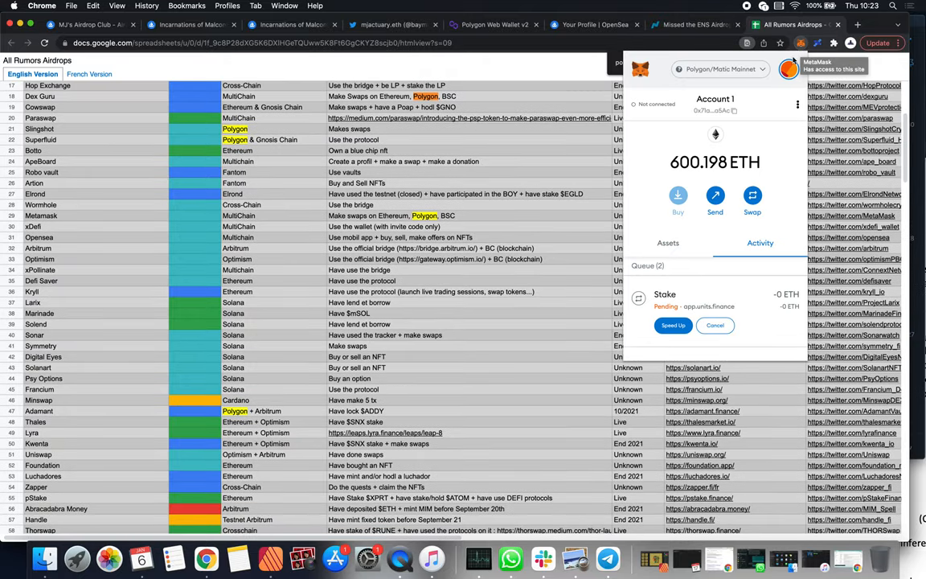
{"action": "left_click", "coordinate": [718, 69]}
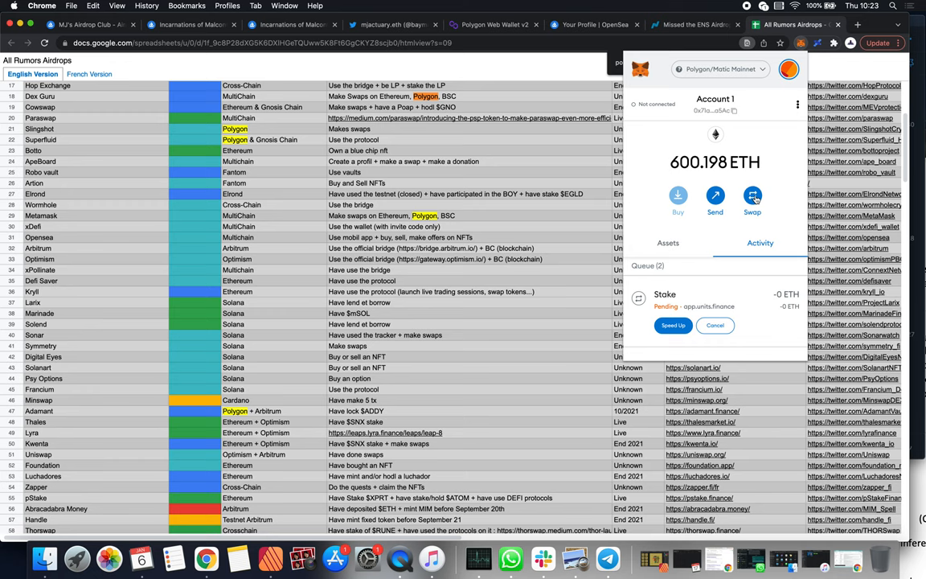
{"action": "left_click", "coordinate": [752, 199]}
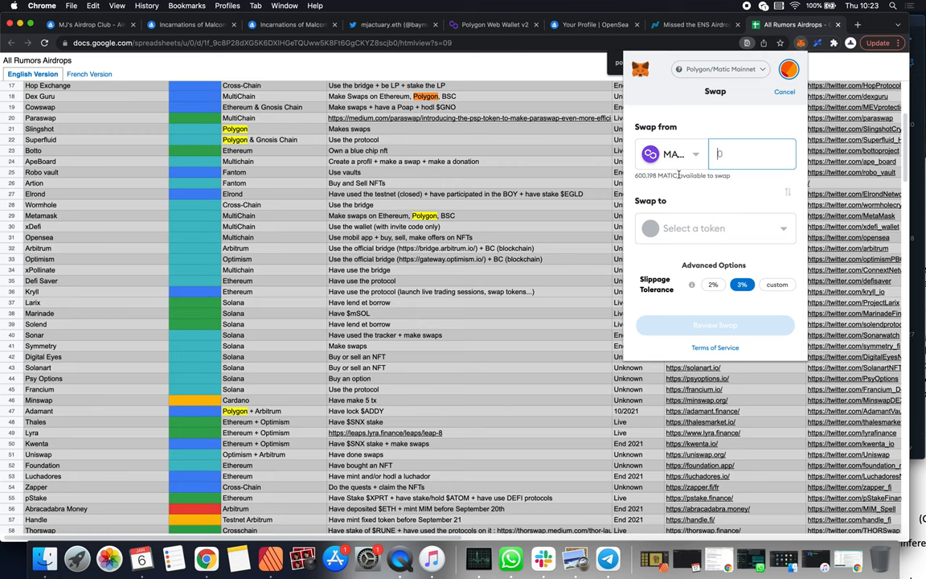
{"action": "type", "text": "123"}
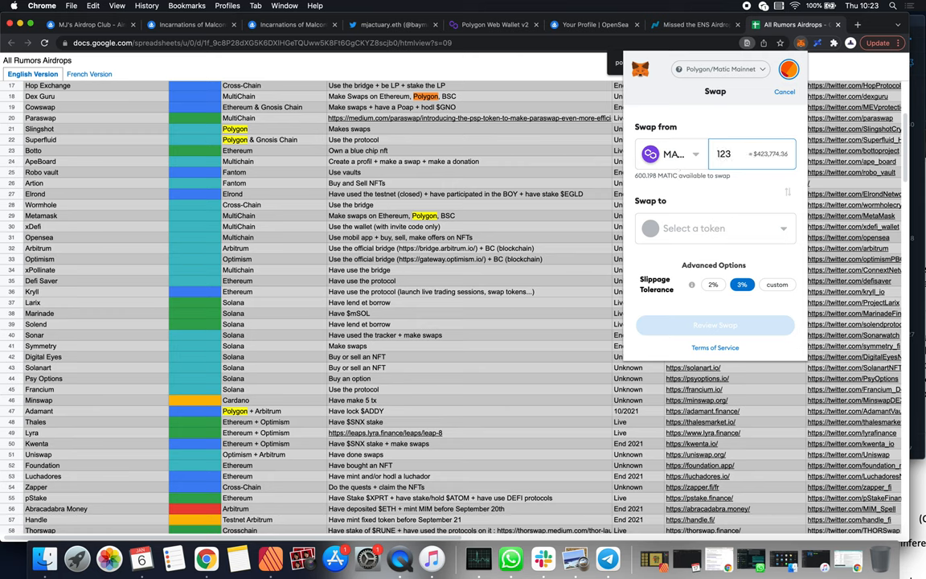
Choose ETH, review the quote with its $580.65 gas fee, and cancel it.
{"action": "left_click", "coordinate": [714, 227]}
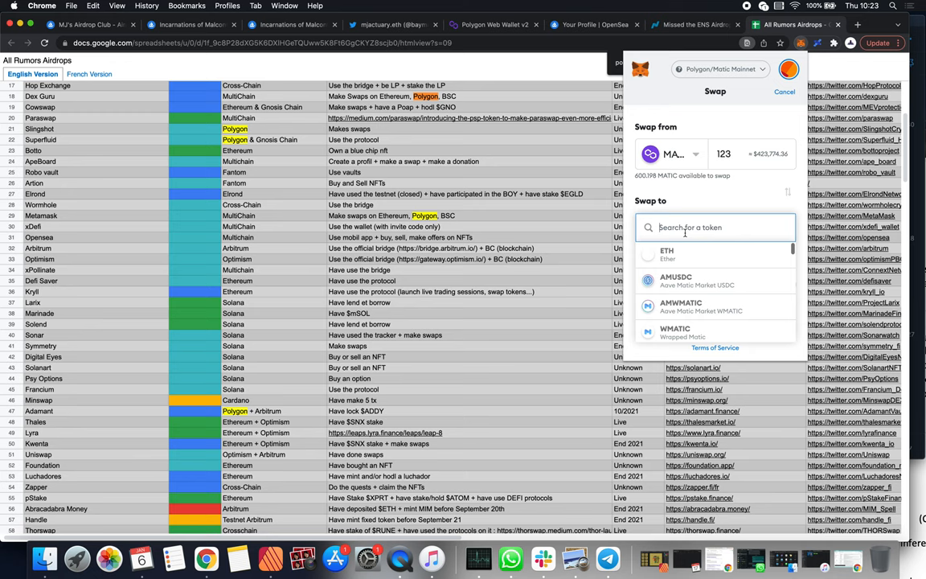
{"action": "left_click", "coordinate": [666, 254]}
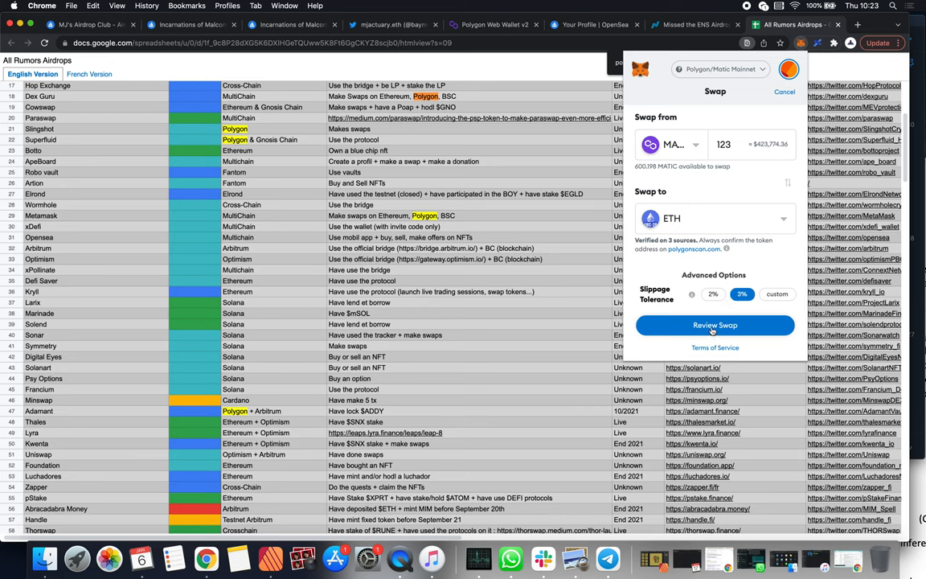
{"action": "left_click", "coordinate": [715, 324]}
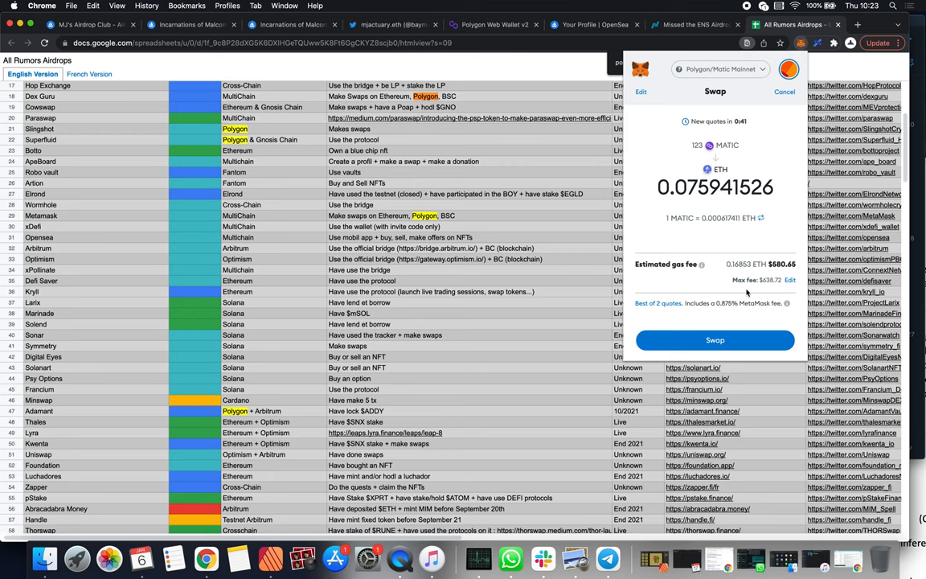
{"action": "mouse_move", "coordinate": [498, 217]}
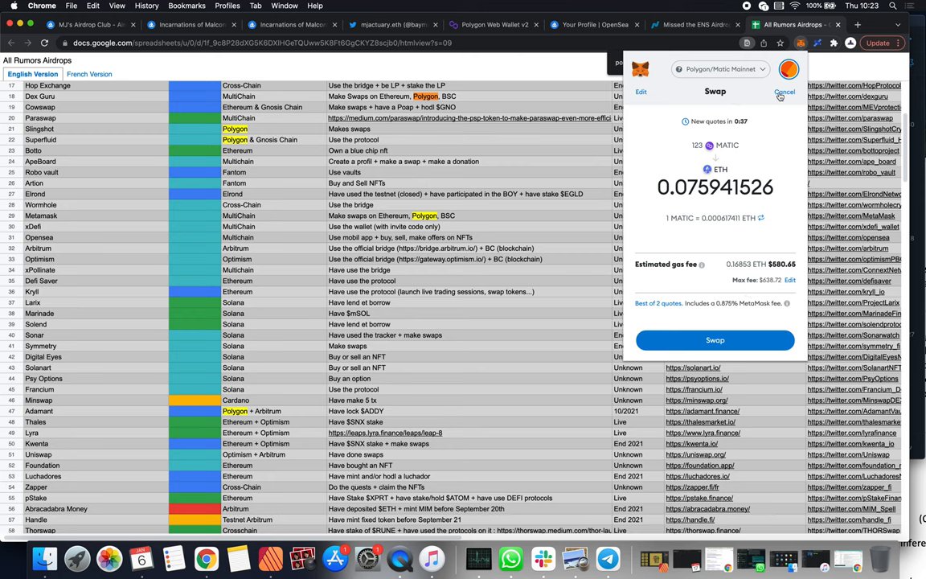
{"action": "left_click", "coordinate": [641, 91]}
{"action": "type", "text": "0.0001"}
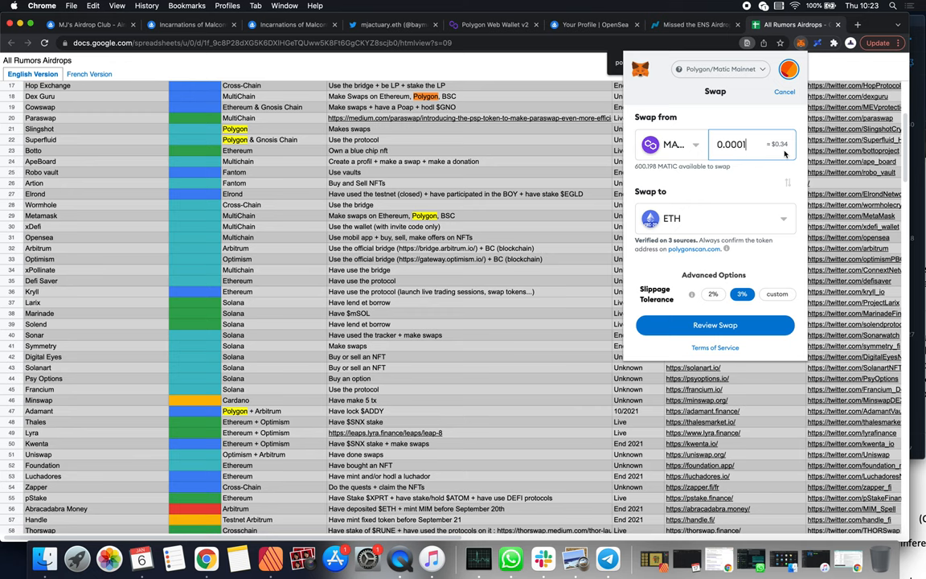
{"action": "mouse_move", "coordinate": [789, 152]}
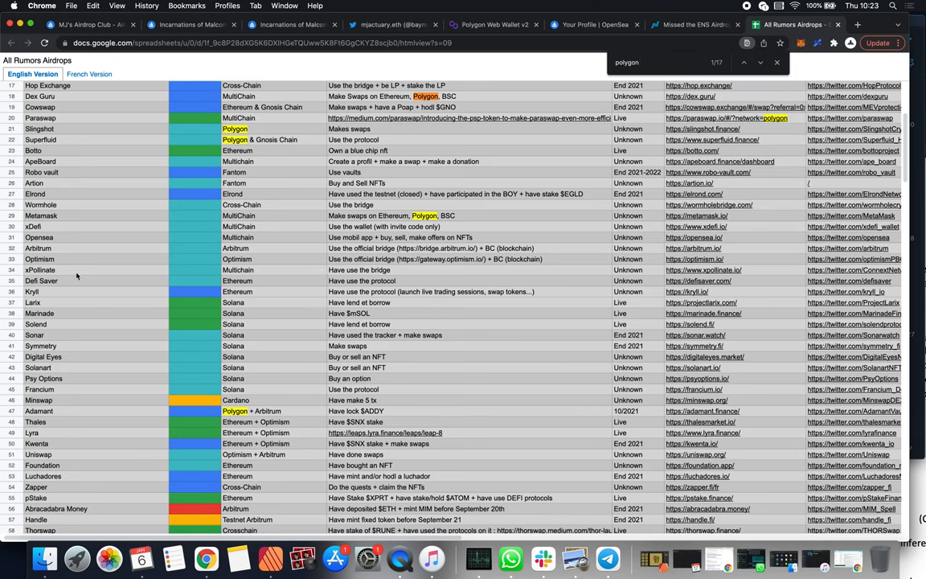
{"action": "mouse_move", "coordinate": [237, 169]}
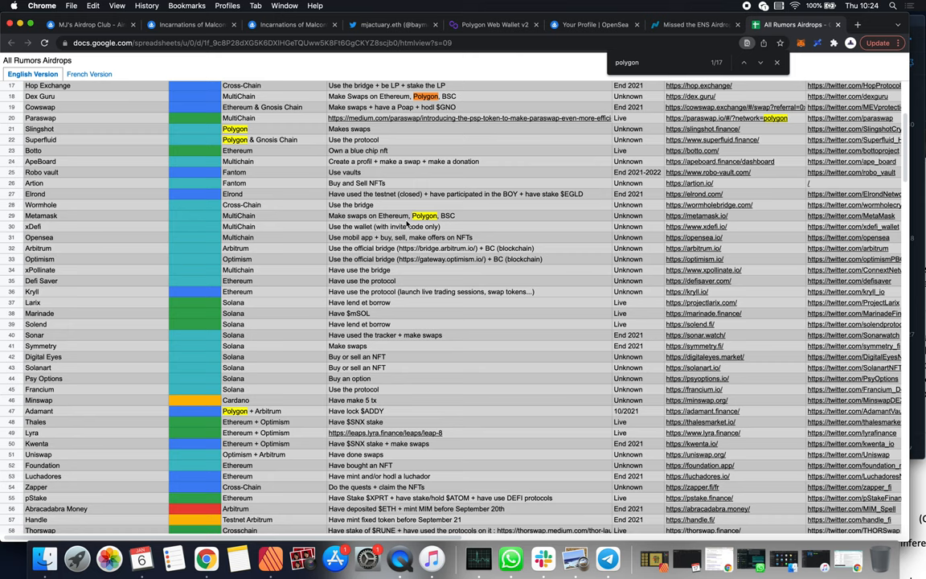
{"action": "mouse_move", "coordinate": [459, 220]}
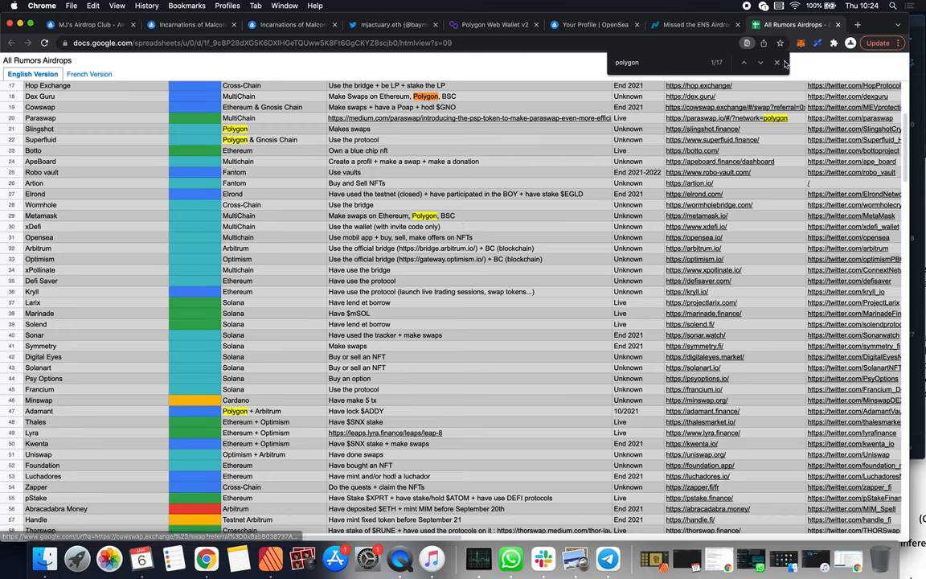
Close the 'polygon' find bar to clear the sheet's highlights.
{"action": "left_click", "coordinate": [777, 62]}
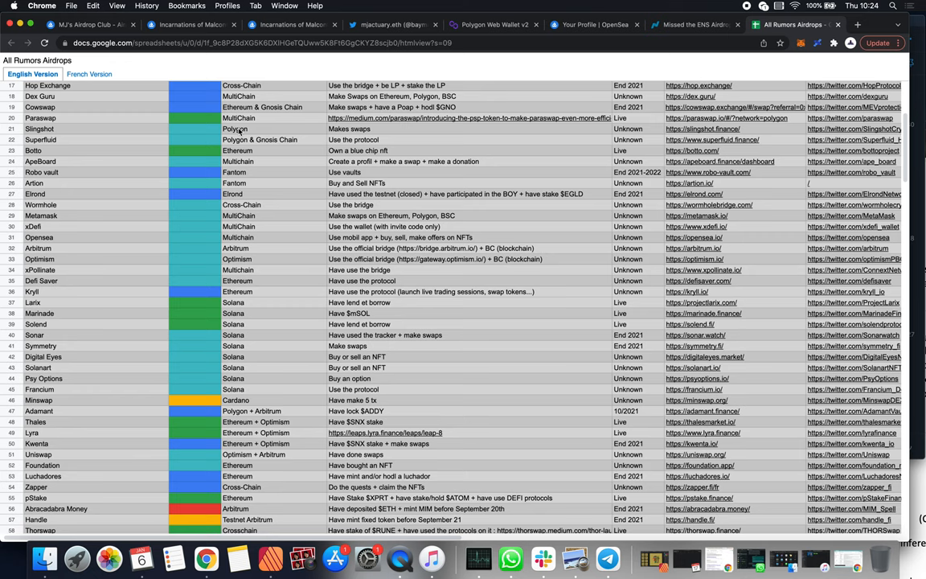
{"action": "mouse_move", "coordinate": [260, 215]}
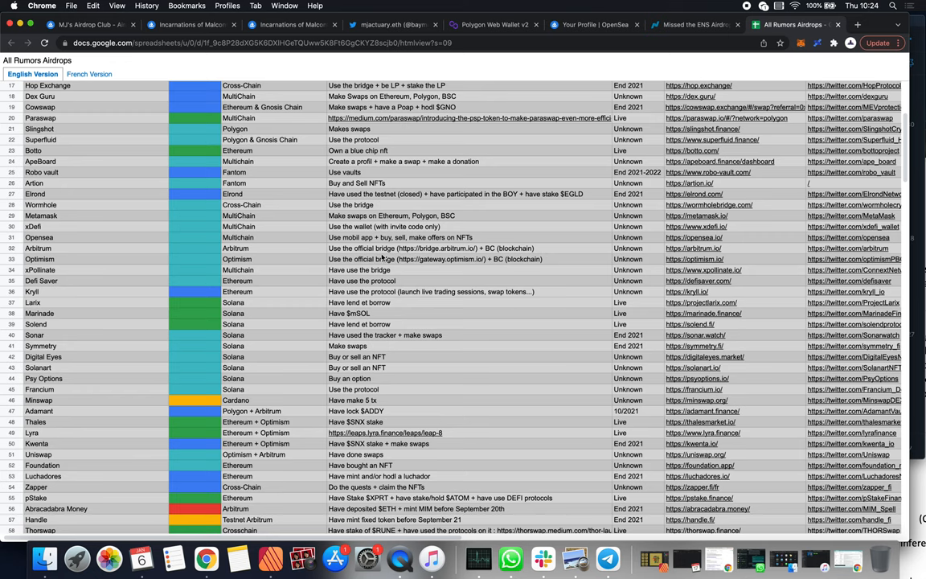
{"action": "mouse_move", "coordinate": [284, 147]}
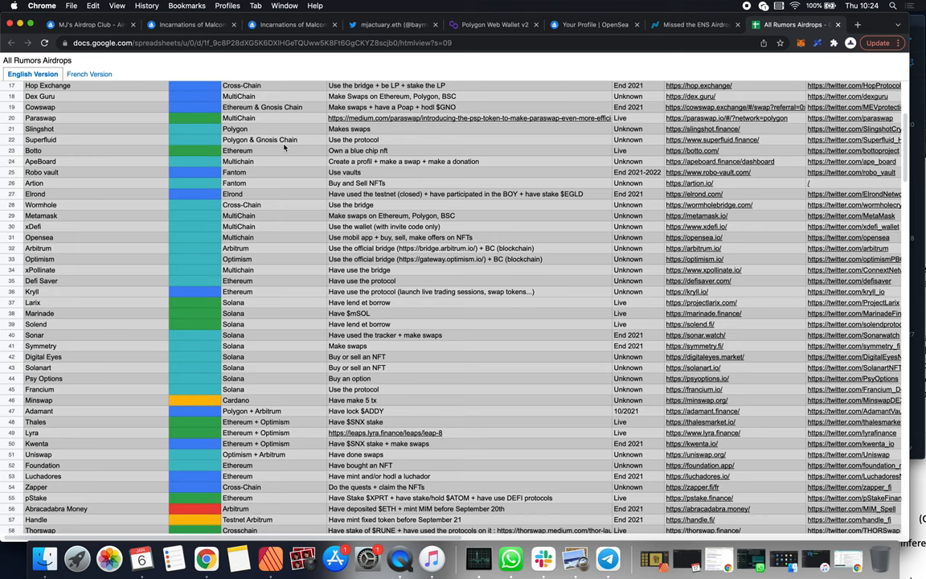
{"action": "mouse_move", "coordinate": [428, 216]}
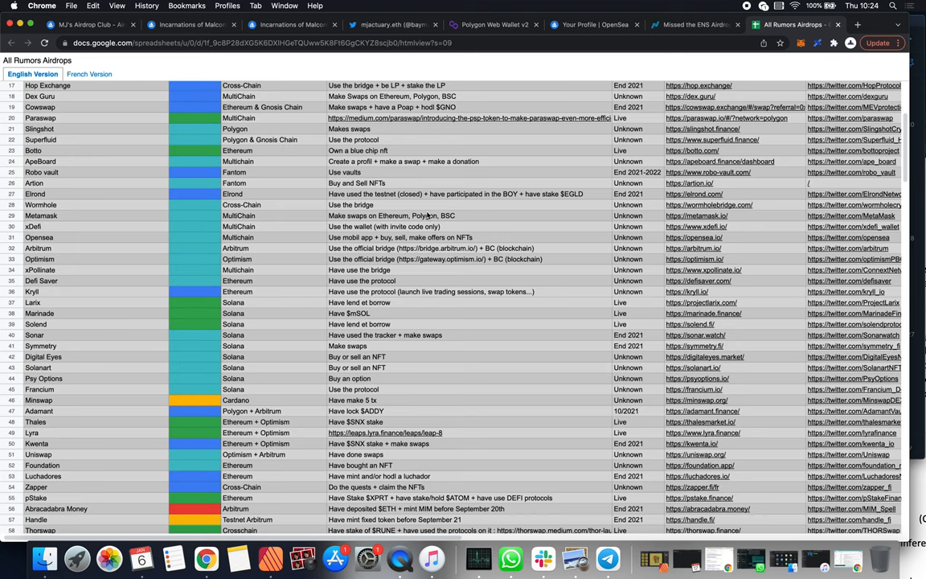
Scroll the rumours sheet down to the Terra projects and open a new browser tab.
{"action": "scroll", "scroll_direction": "down", "scroll_amount": 3}
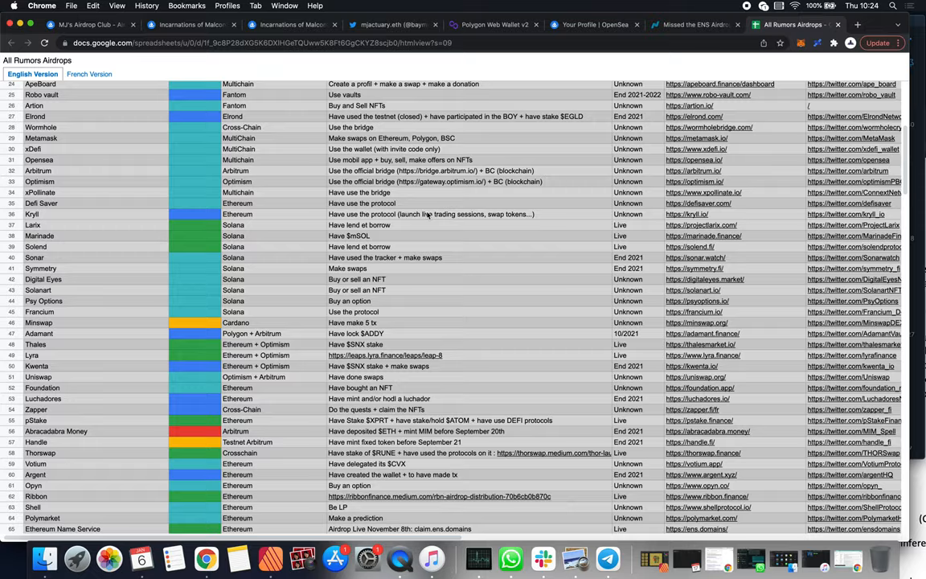
{"action": "scroll", "scroll_direction": "down", "scroll_amount": 3}
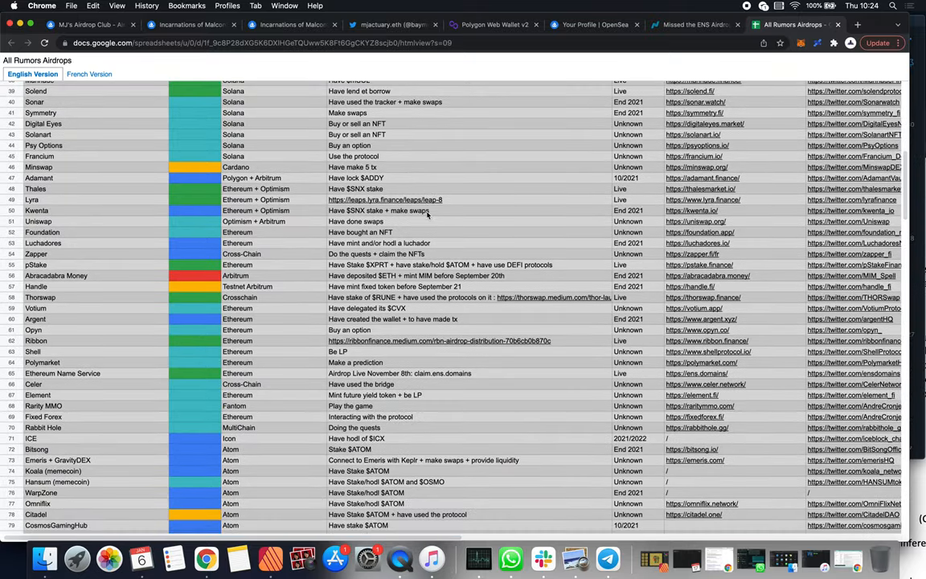
{"action": "scroll", "scroll_direction": "down", "scroll_amount": 3}
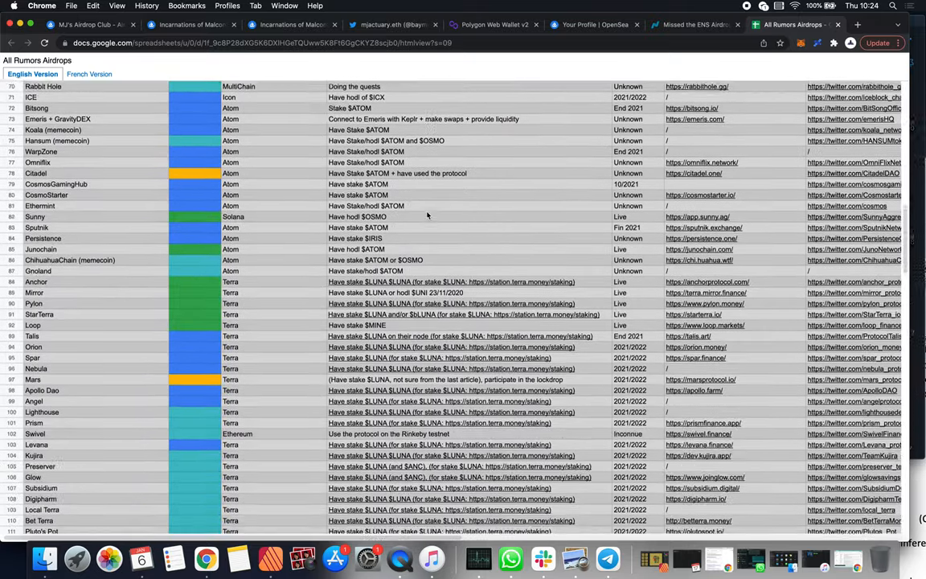
{"action": "scroll", "scroll_direction": "down", "scroll_amount": 3}
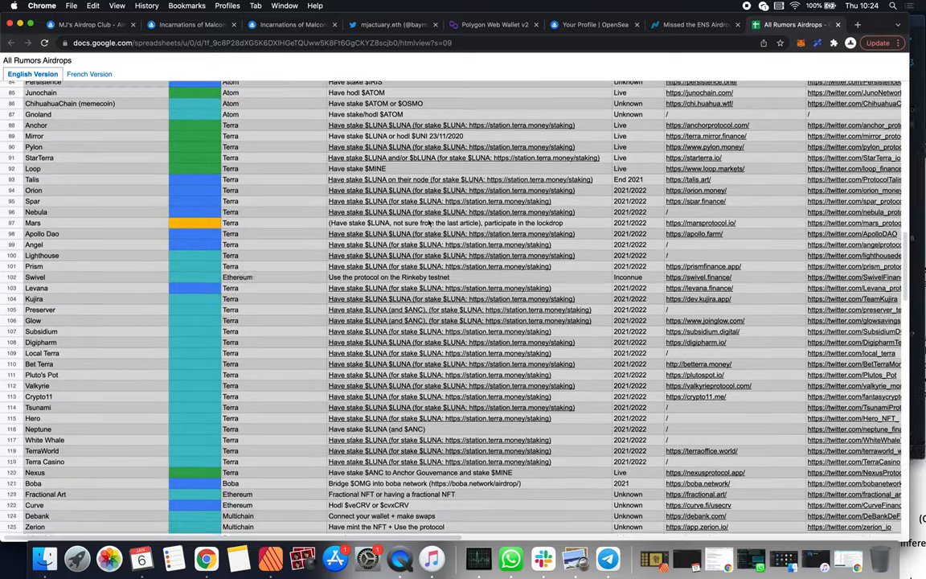
{"action": "scroll", "scroll_direction": "down", "scroll_amount": 3}
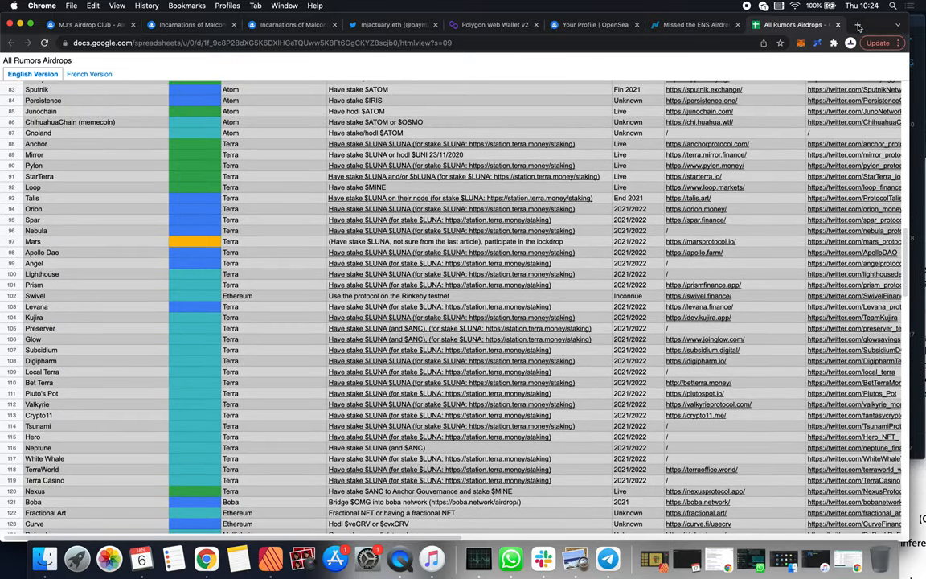
{"action": "left_click", "coordinate": [857, 24]}
{"action": "type", "text": "terradrops.io"}
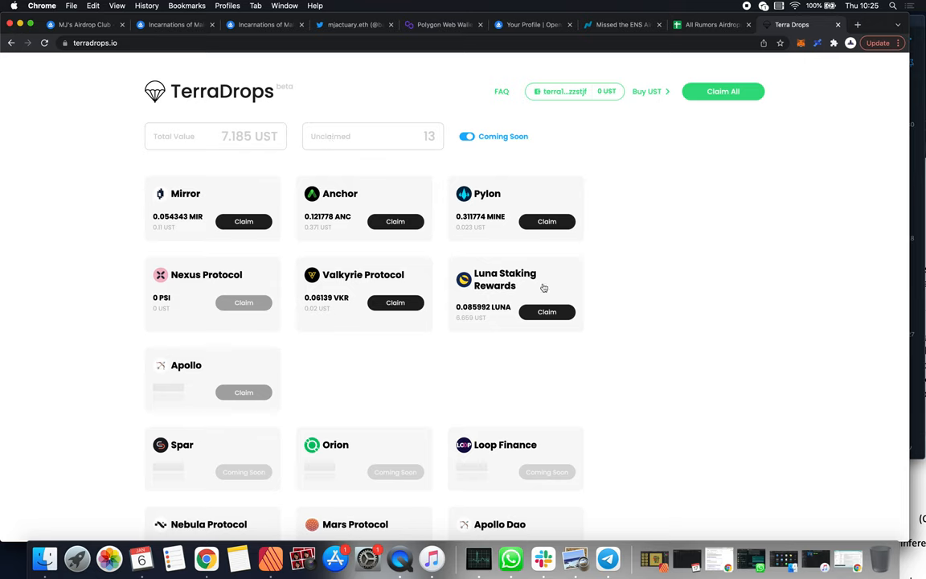
{"action": "mouse_move", "coordinate": [627, 300]}
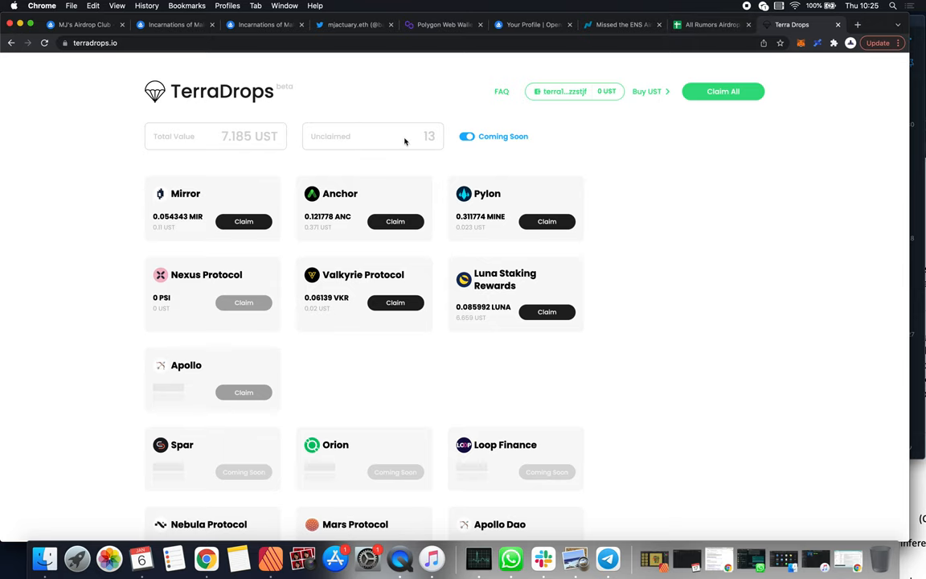
{"action": "mouse_move", "coordinate": [659, 53]}
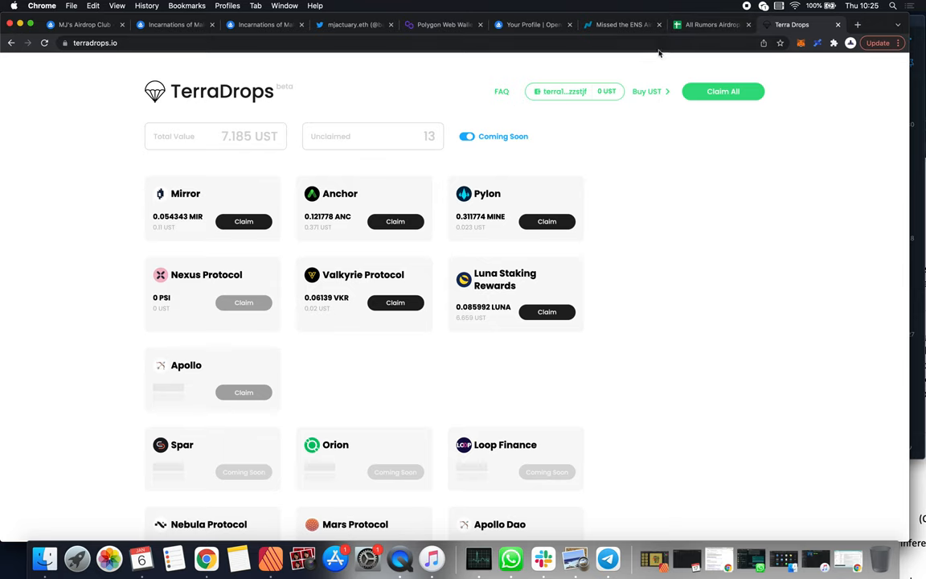
Return to the rumours spreadsheet and scroll past Terra toward Boba, Curve and Zerion.
{"action": "left_click", "coordinate": [711, 24]}
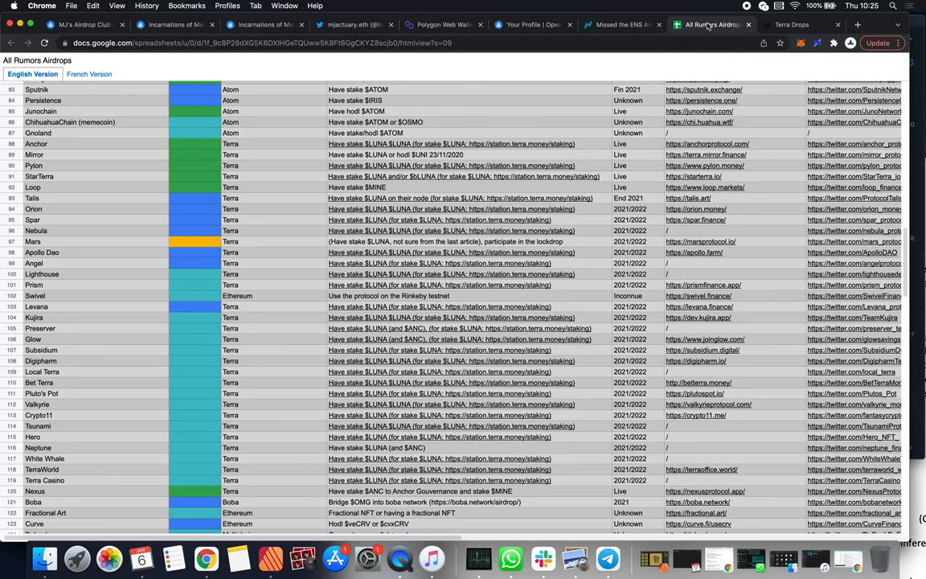
{"action": "scroll", "scroll_direction": "down", "scroll_amount": 3}
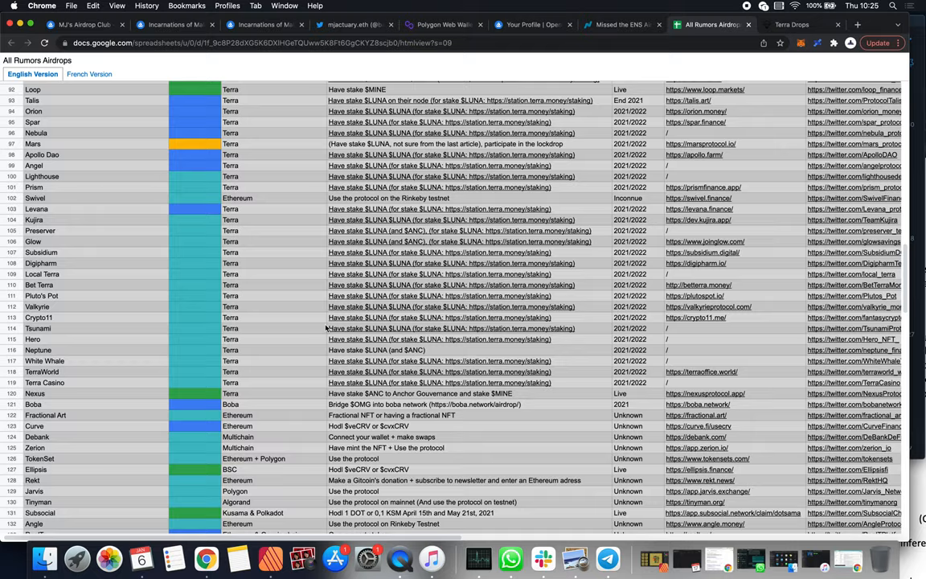
Scroll the rumours list down to rows like Monox, Blizz, Zk Sync and Across.
{"action": "scroll", "scroll_direction": "down", "scroll_amount": 3}
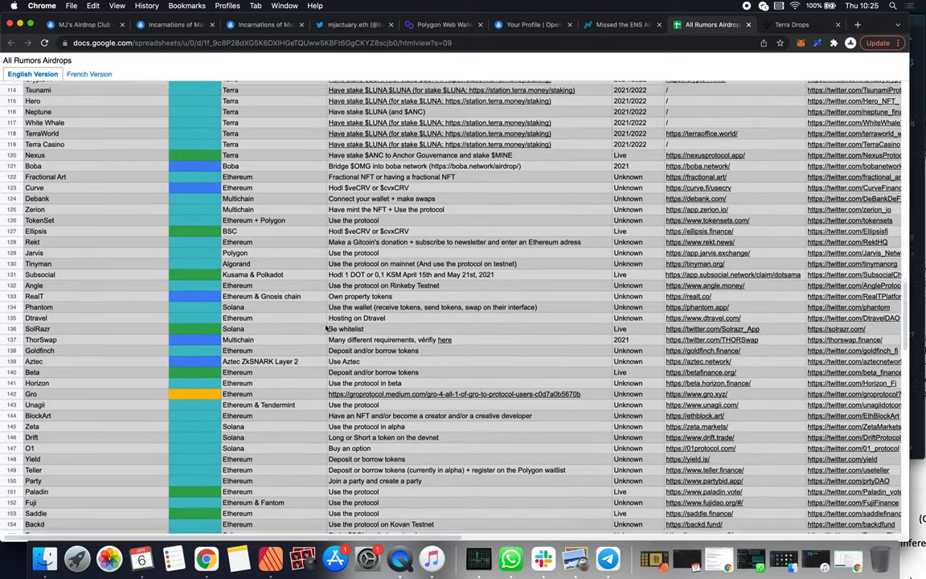
{"action": "scroll", "scroll_direction": "down", "scroll_amount": 3}
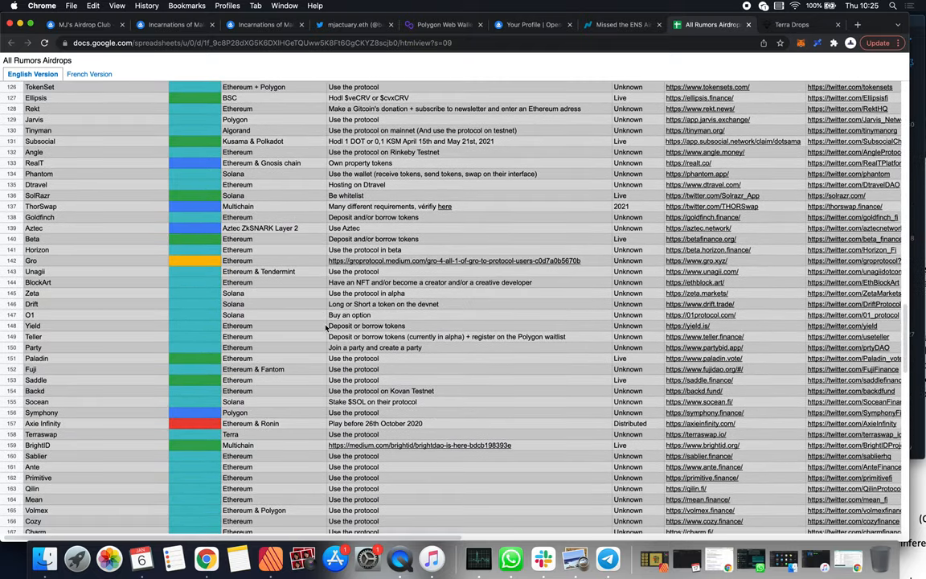
{"action": "scroll", "scroll_direction": "down", "scroll_amount": 3}
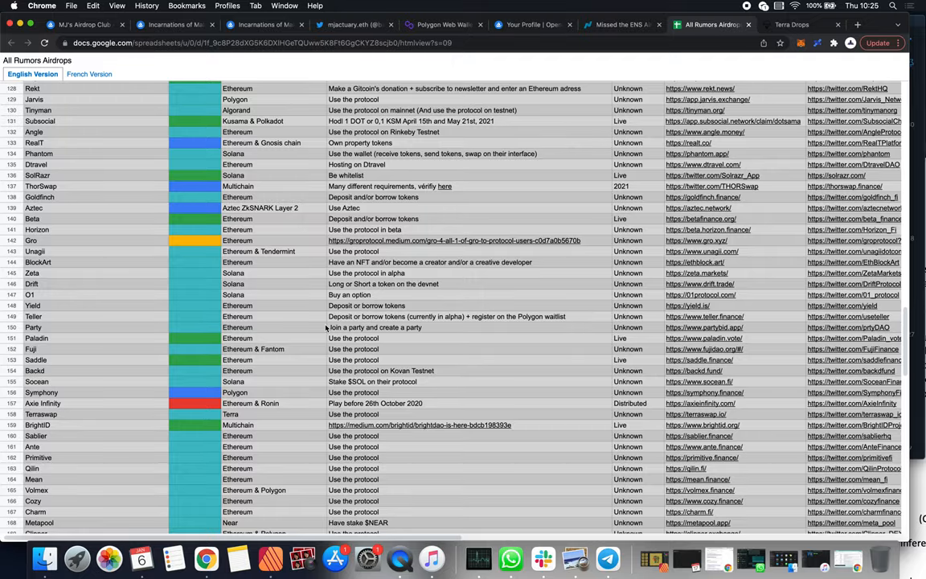
{"action": "scroll", "scroll_direction": "down", "scroll_amount": 3}
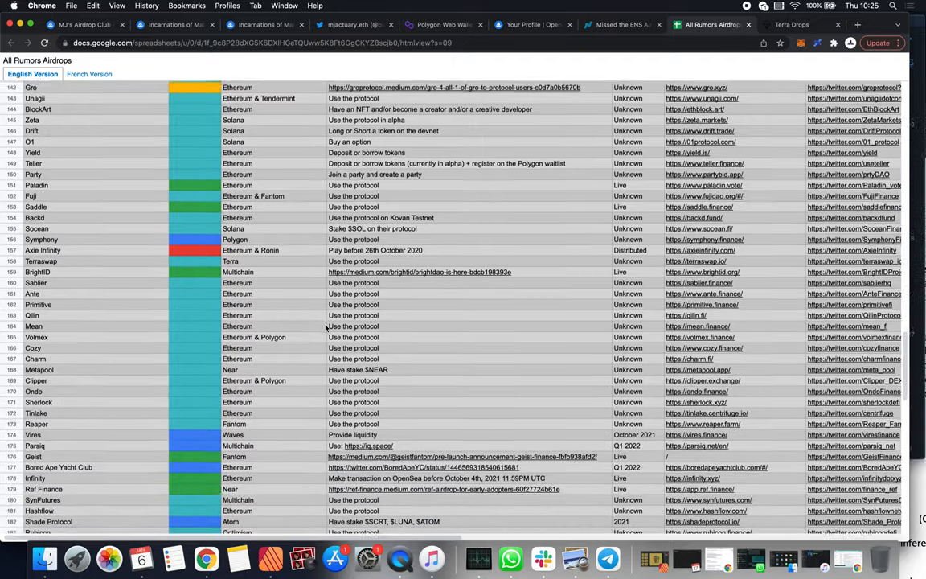
{"action": "scroll", "scroll_direction": "down", "scroll_amount": 3}
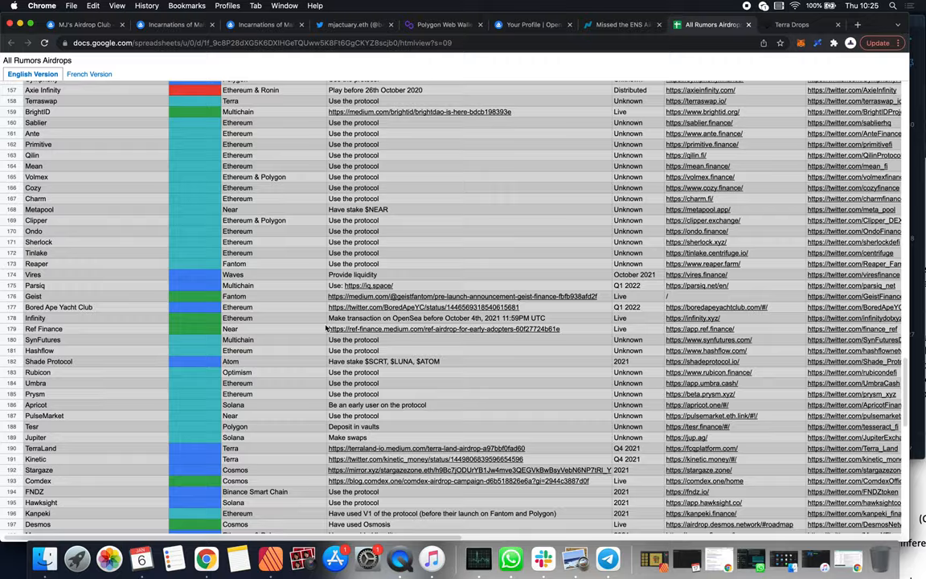
{"action": "scroll", "scroll_direction": "down", "scroll_amount": 3}
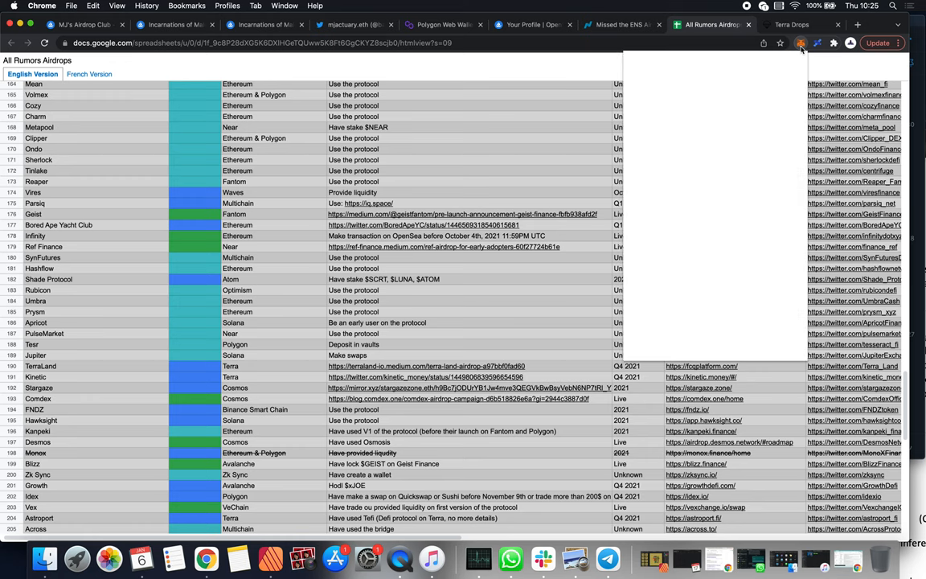
Review Wallet 2's activity and assets (125.0957 ETH, 41.086 USDC) in MetaMask, then return to Zapper.
{"action": "left_click", "coordinate": [800, 43]}
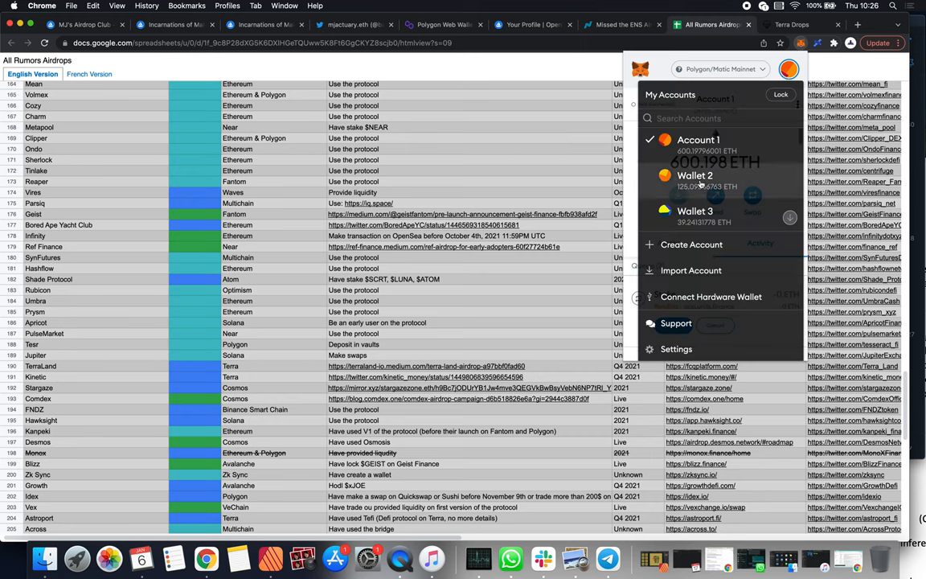
{"action": "left_click", "coordinate": [695, 175]}
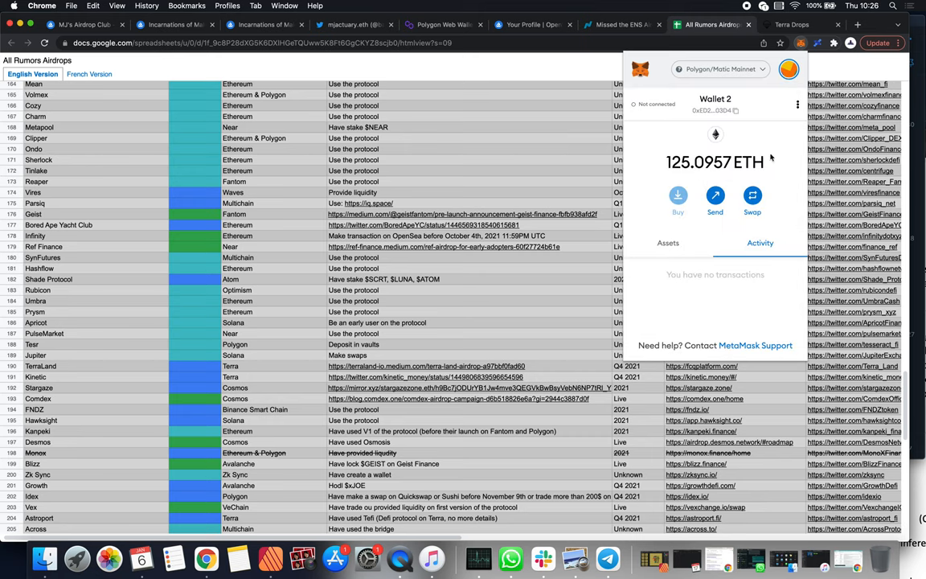
{"action": "left_click", "coordinate": [668, 243]}
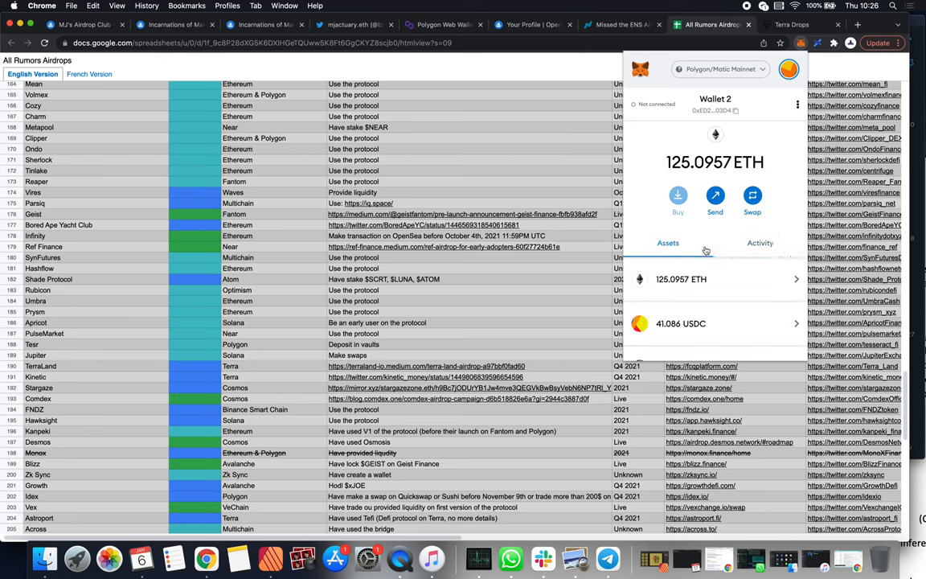
{"action": "left_click", "coordinate": [760, 243]}
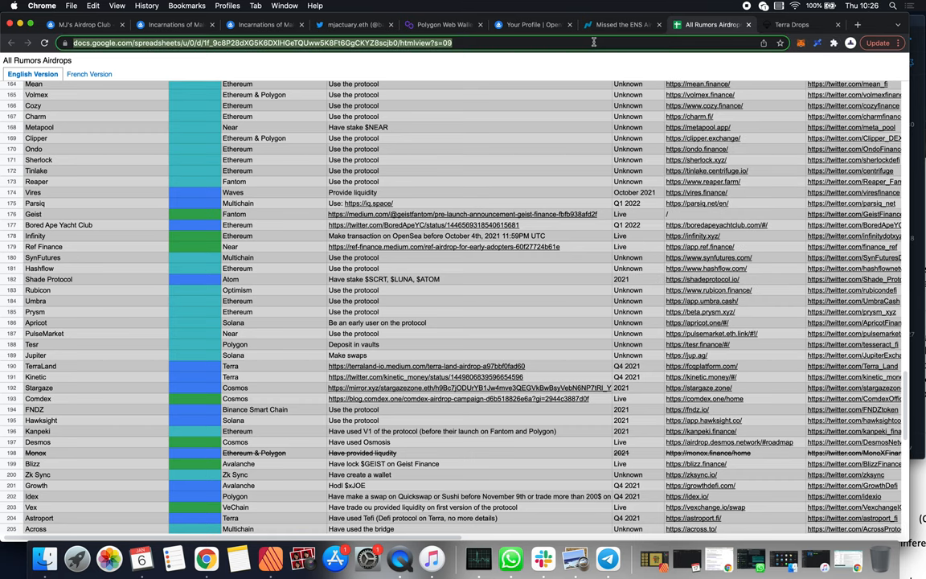
{"action": "left_click", "coordinate": [711, 25]}
{"action": "type", "text": "zapper.fi/save"}
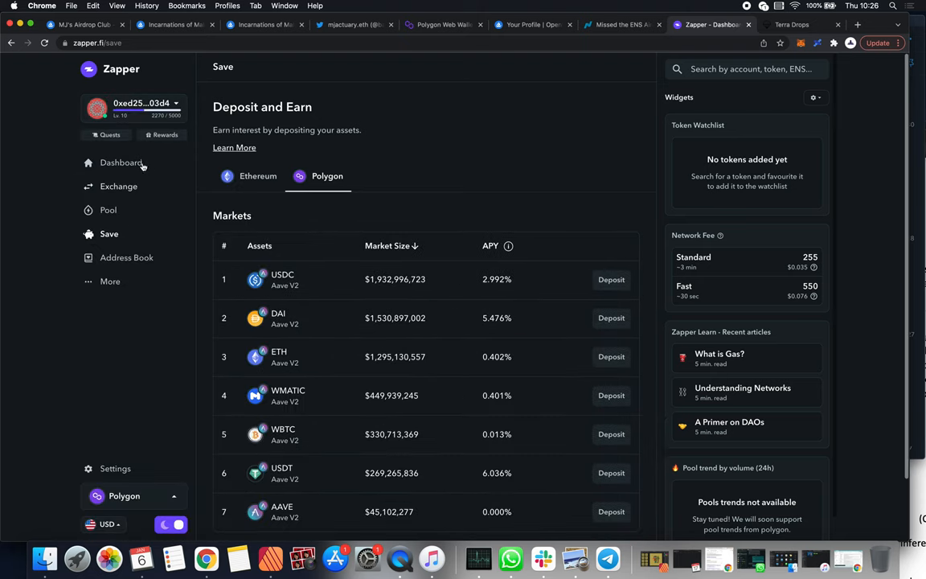
Browse Zapper's expired Season 2 quests, then go to the Polygon Exchange page.
{"action": "left_click", "coordinate": [110, 134]}
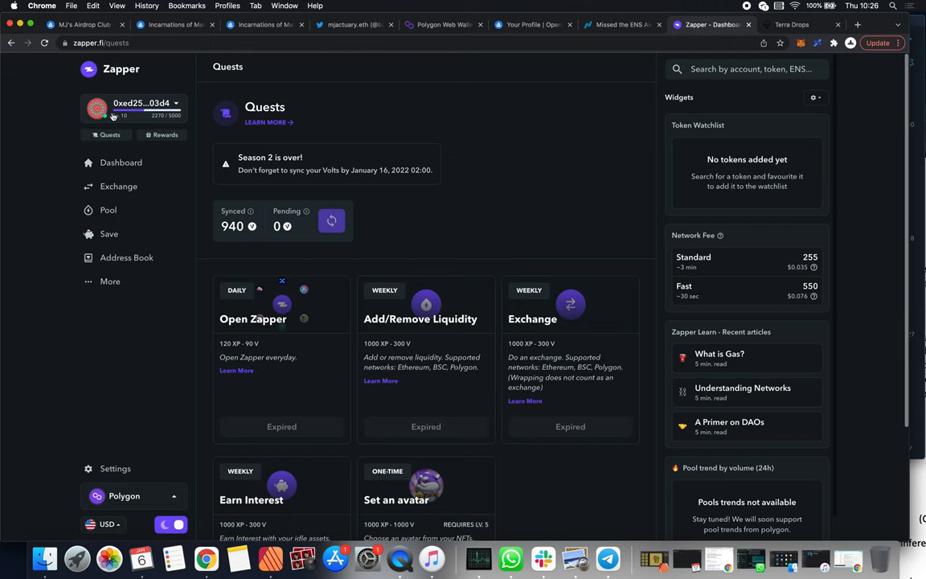
{"action": "mouse_move", "coordinate": [269, 219]}
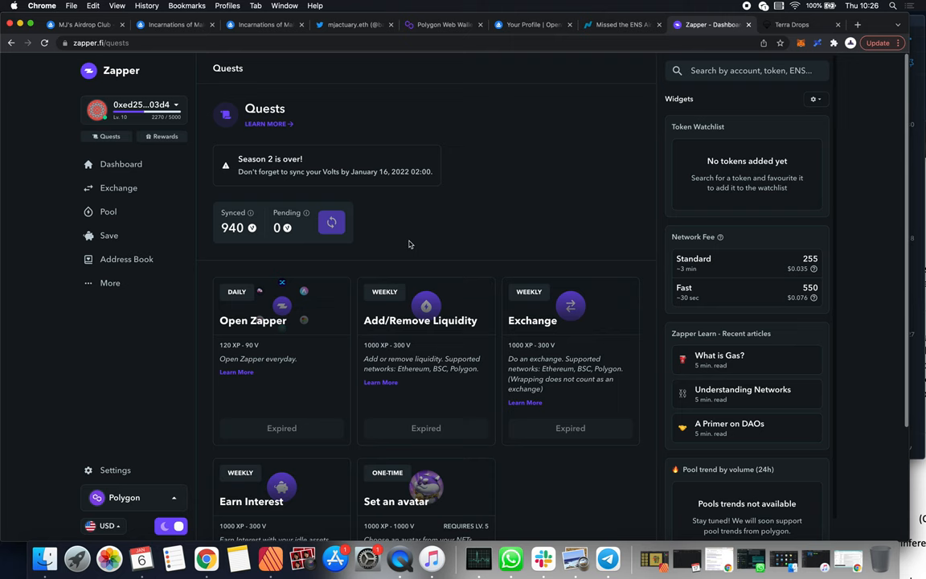
{"action": "scroll", "scroll_direction": "down", "scroll_amount": 3}
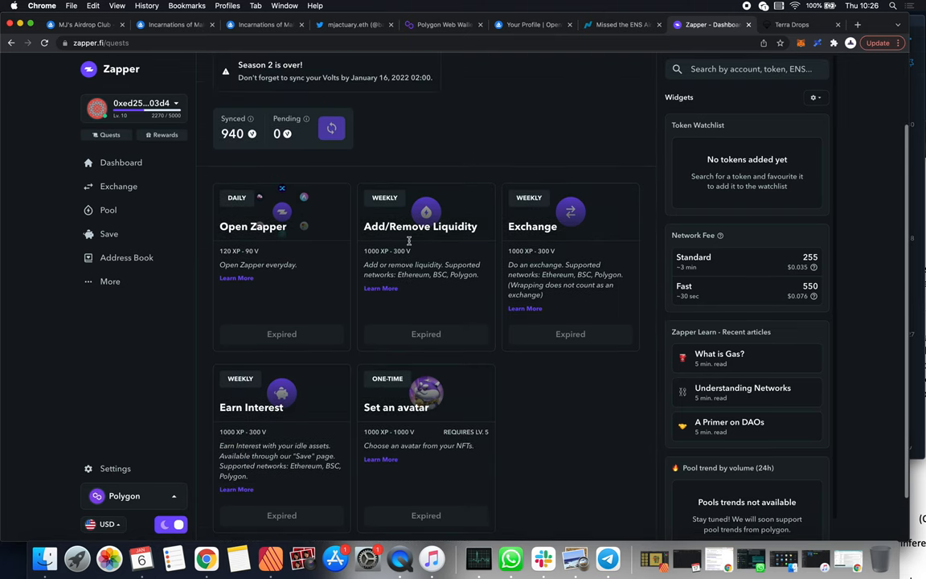
{"action": "scroll", "scroll_direction": "down", "scroll_amount": 3}
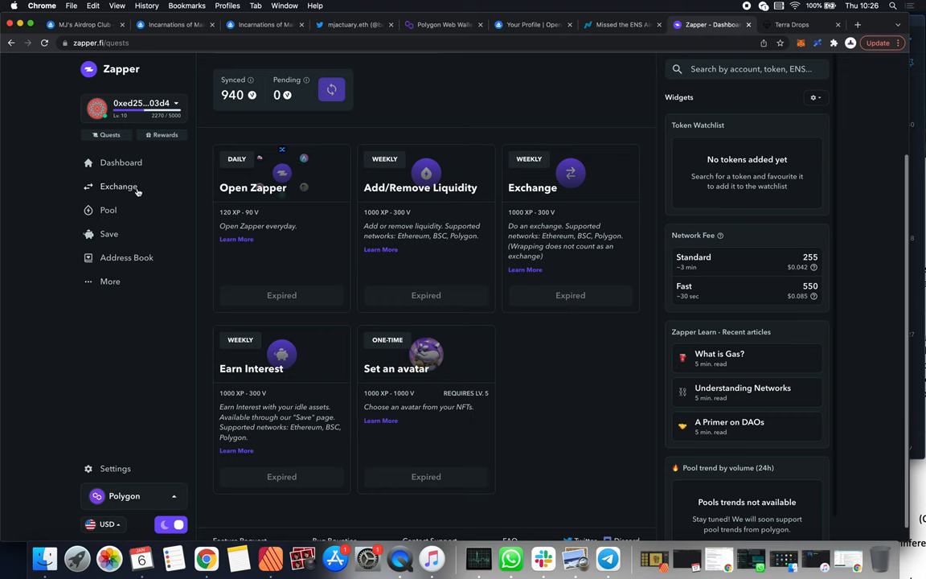
{"action": "left_click", "coordinate": [119, 186]}
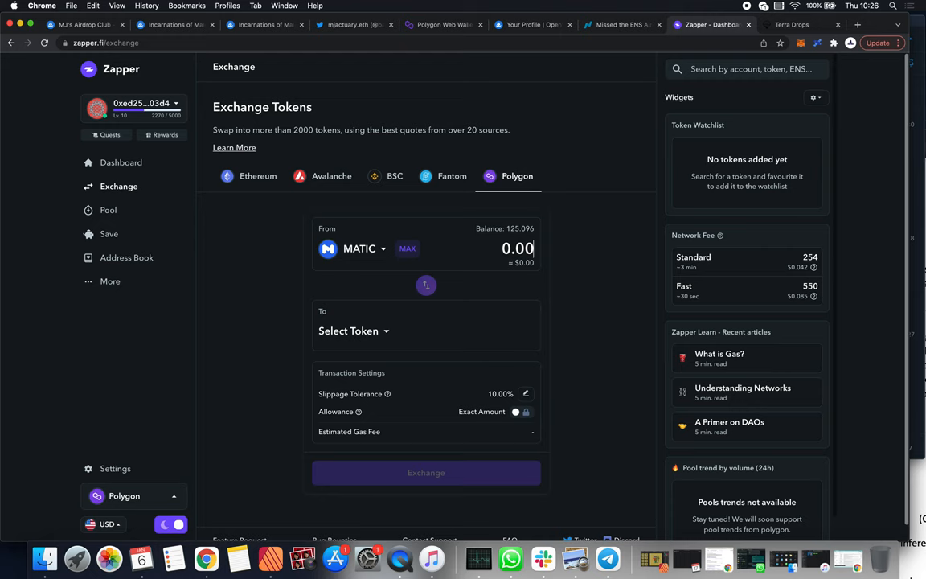
Pick USDC as the token to receive for 0.001 MATIC and submit the swap.
{"action": "left_click", "coordinate": [354, 330]}
{"action": "type", "text": "1"}
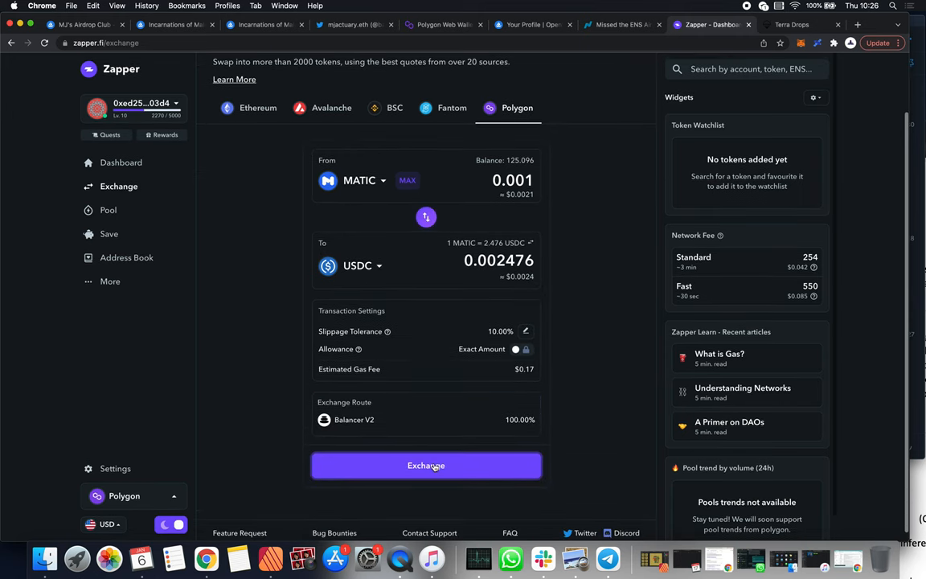
{"action": "left_click", "coordinate": [426, 465]}
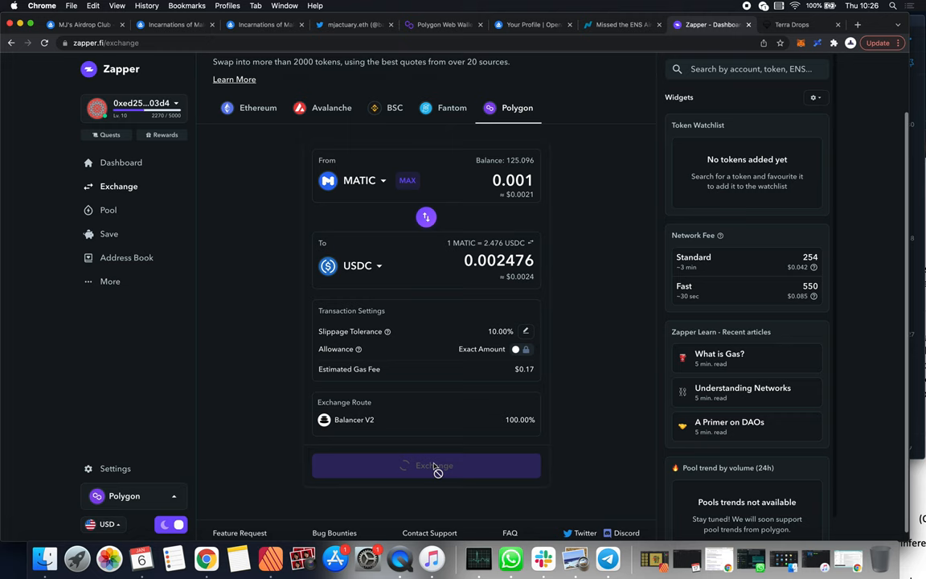
{"action": "left_click", "coordinate": [426, 464]}
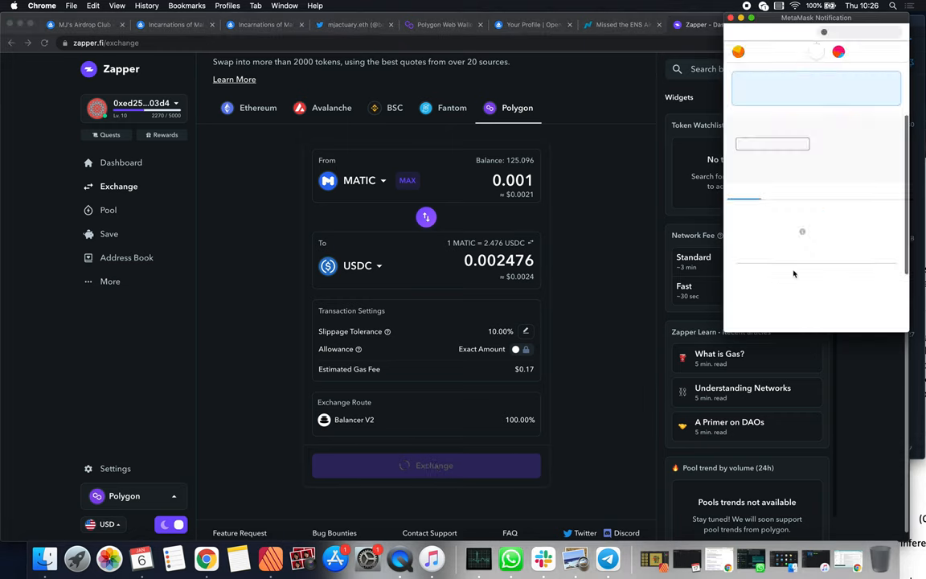
Inspect the swap's MetaMask gas settings: 328510 gas limit at 220 GWEI.
{"action": "left_click", "coordinate": [426, 465]}
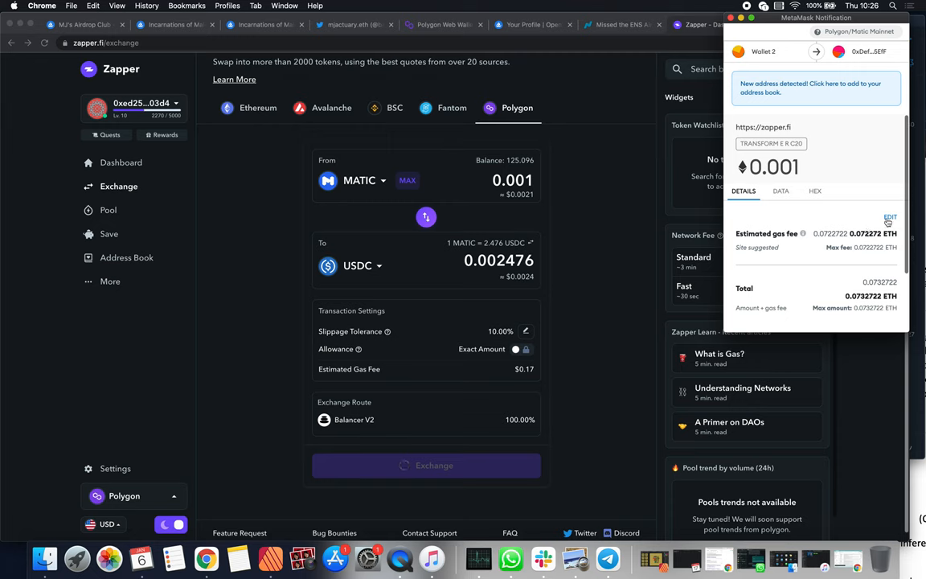
{"action": "left_click", "coordinate": [890, 218]}
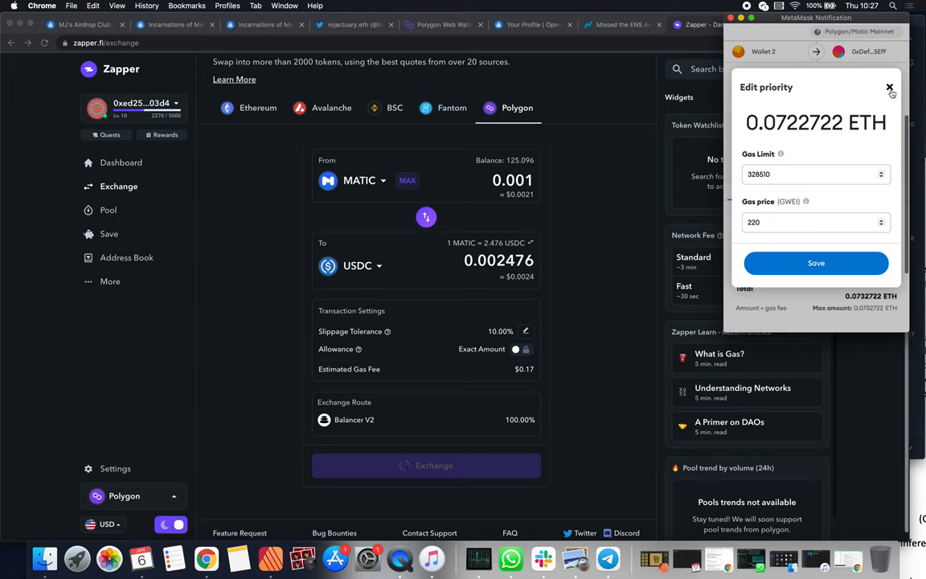
{"action": "mouse_move", "coordinate": [889, 87]}
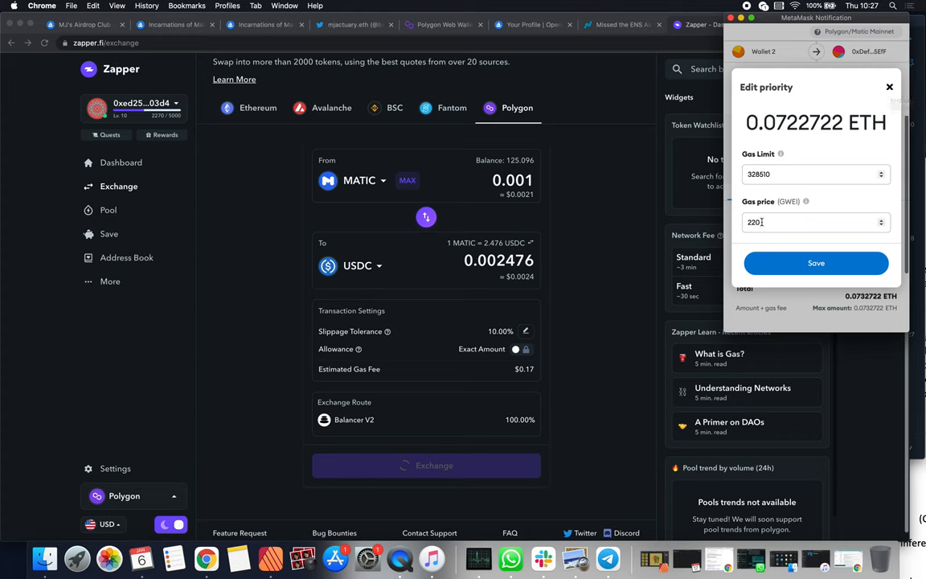
{"action": "left_click", "coordinate": [803, 222]}
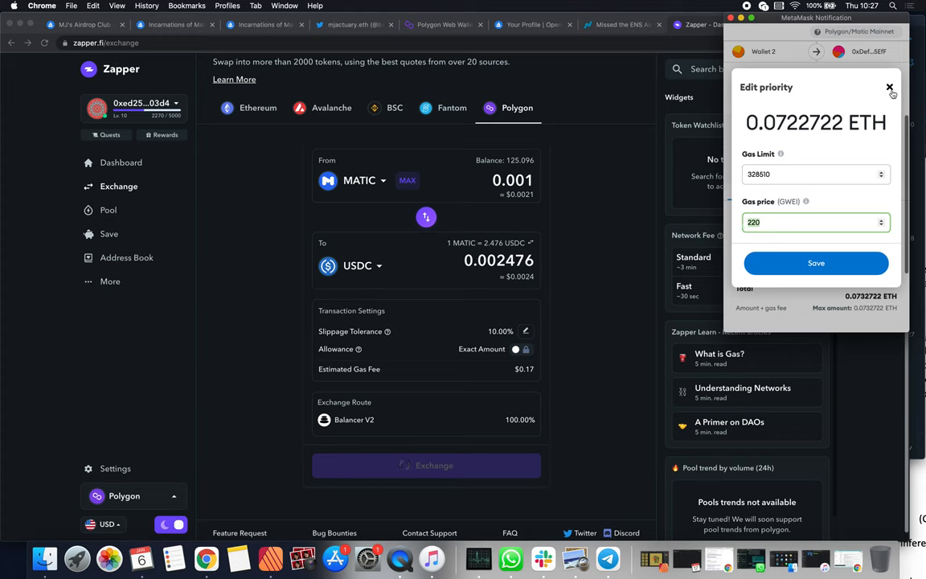
{"action": "mouse_move", "coordinate": [890, 87]}
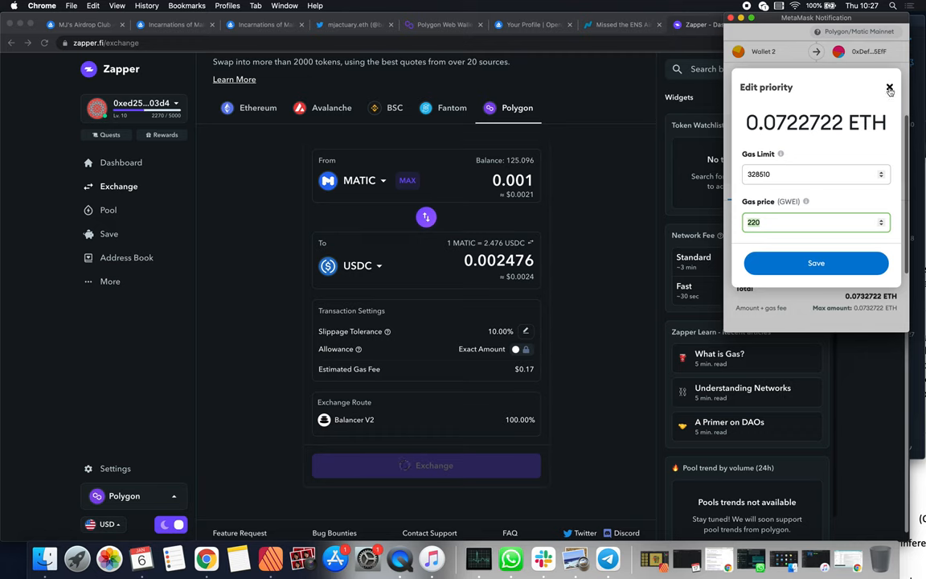
{"action": "mouse_move", "coordinate": [890, 88]}
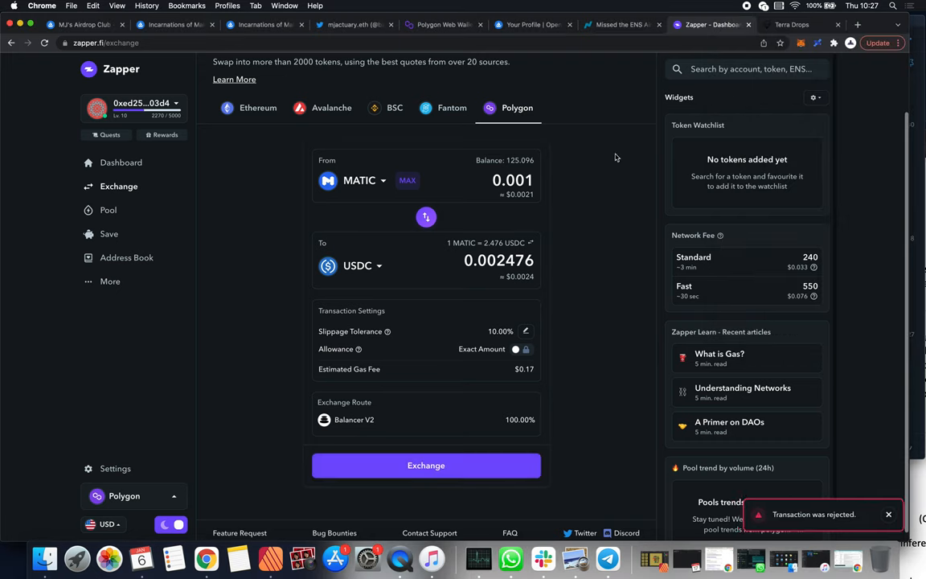
{"action": "mouse_move", "coordinate": [290, 211]}
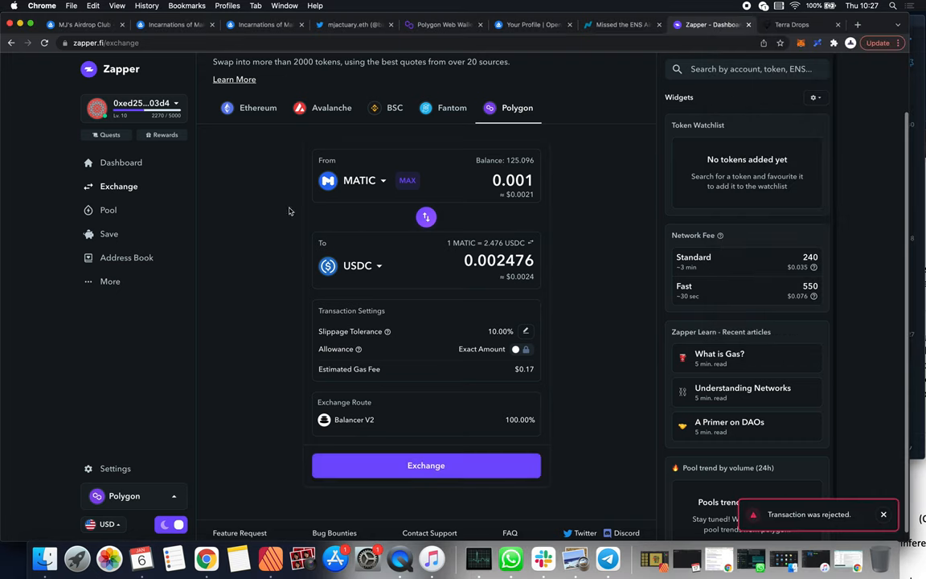
Revisit Zapper's Dashboard and Quests pages, then switch to the Earnifi account page.
{"action": "left_click", "coordinate": [121, 162]}
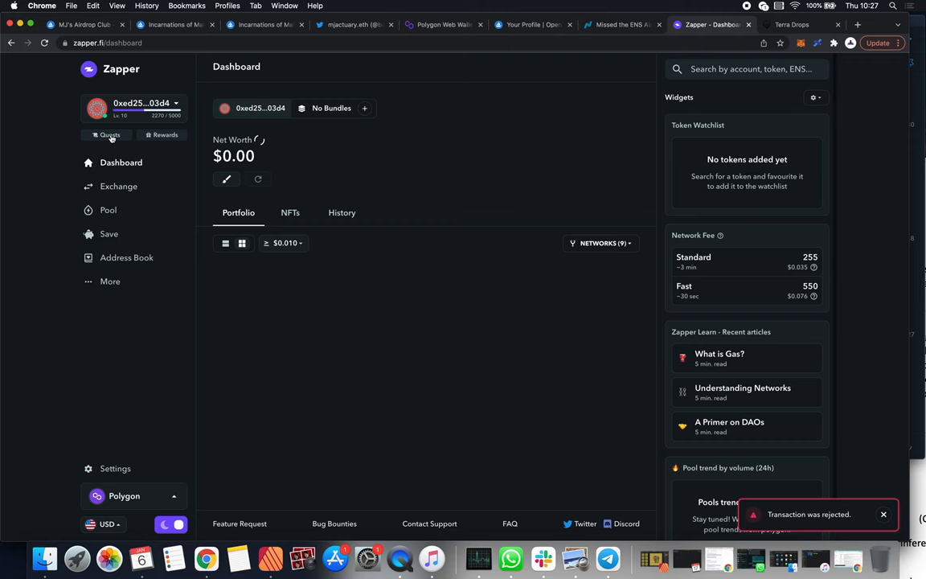
{"action": "left_click", "coordinate": [109, 135]}
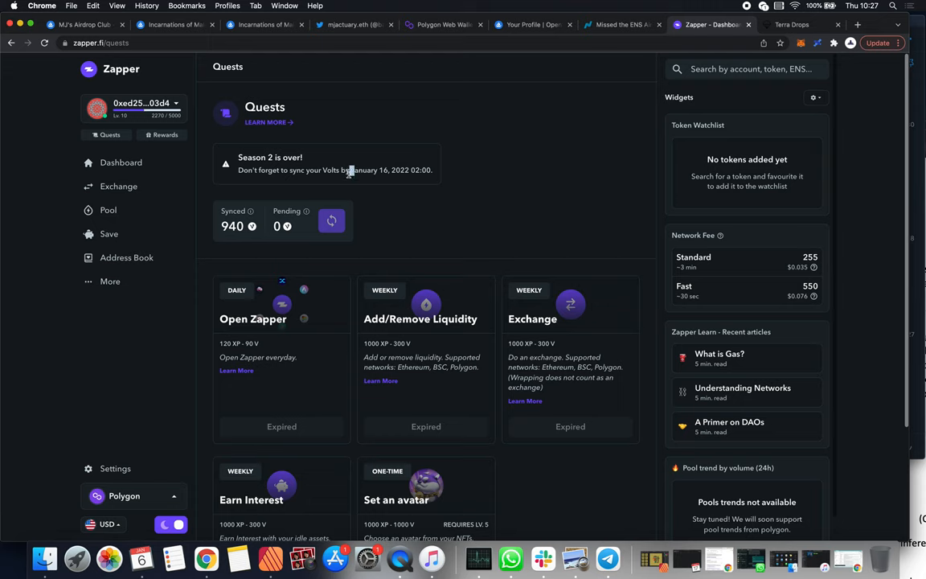
{"action": "mouse_move", "coordinate": [338, 177]}
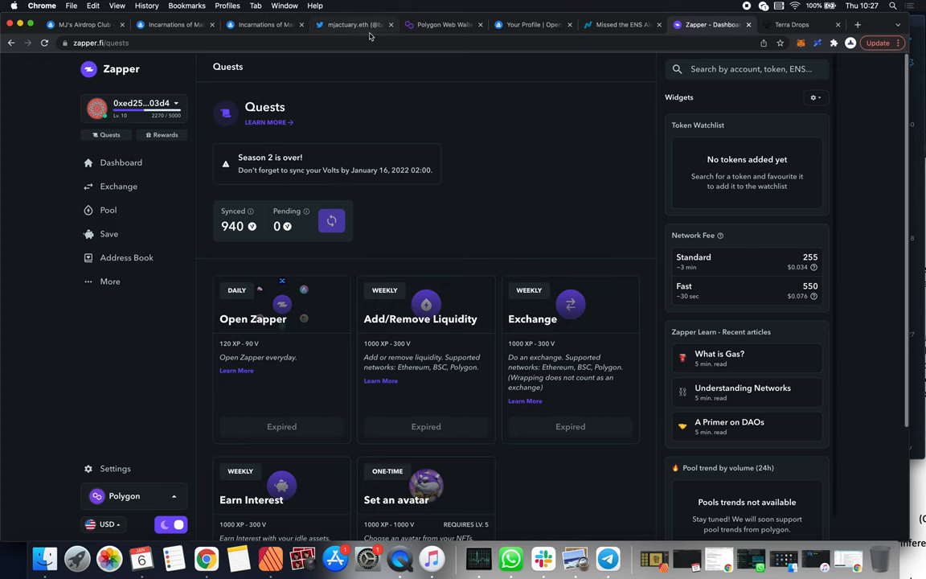
{"action": "left_click", "coordinate": [792, 24]}
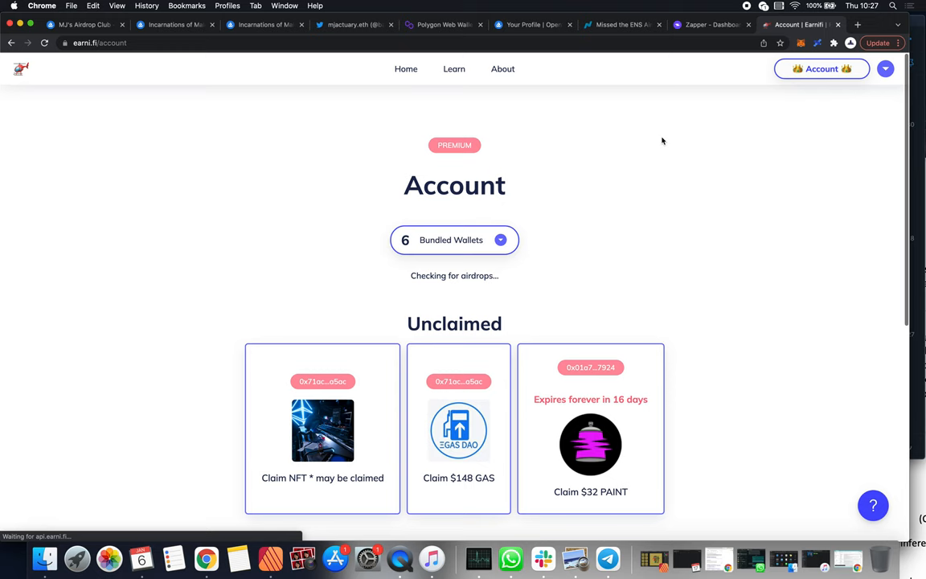
{"action": "scroll", "scroll_direction": "down", "scroll_amount": 3}
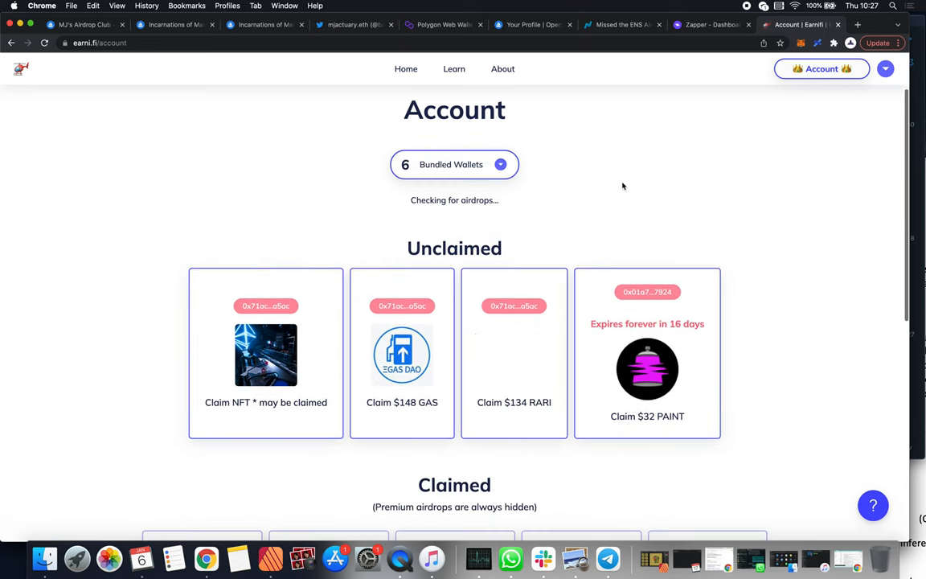
{"action": "scroll", "scroll_direction": "down", "scroll_amount": 3}
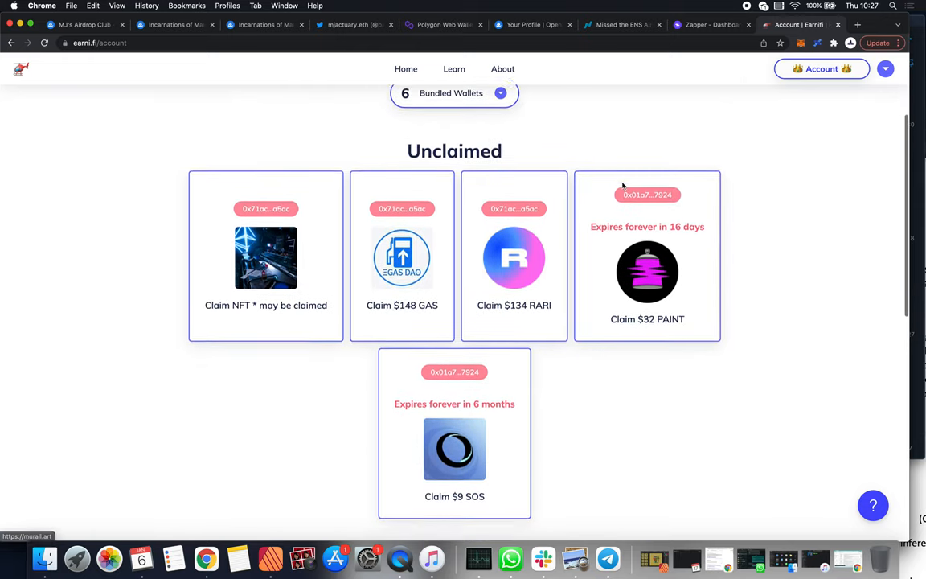
{"action": "scroll", "scroll_direction": "down", "scroll_amount": 3}
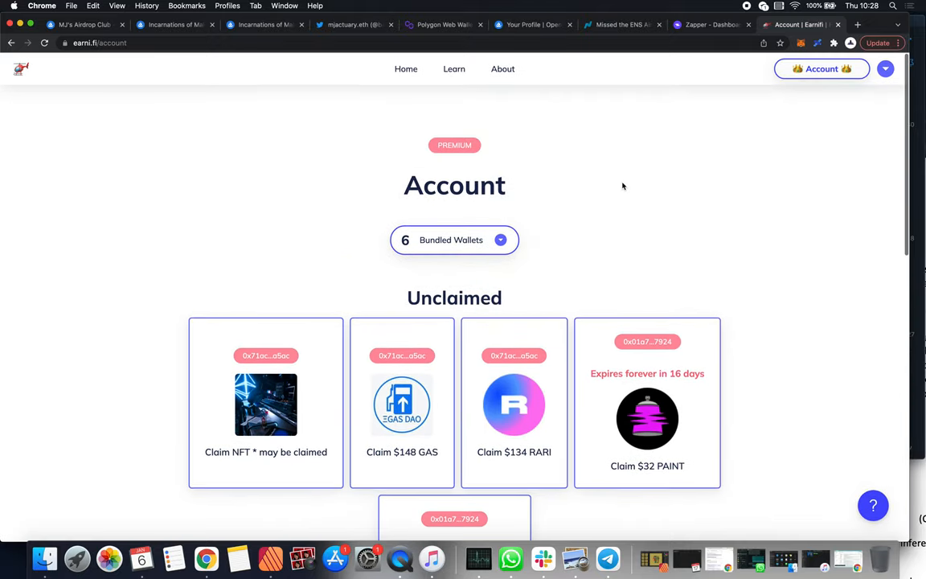
{"action": "mouse_move", "coordinate": [342, 533]}
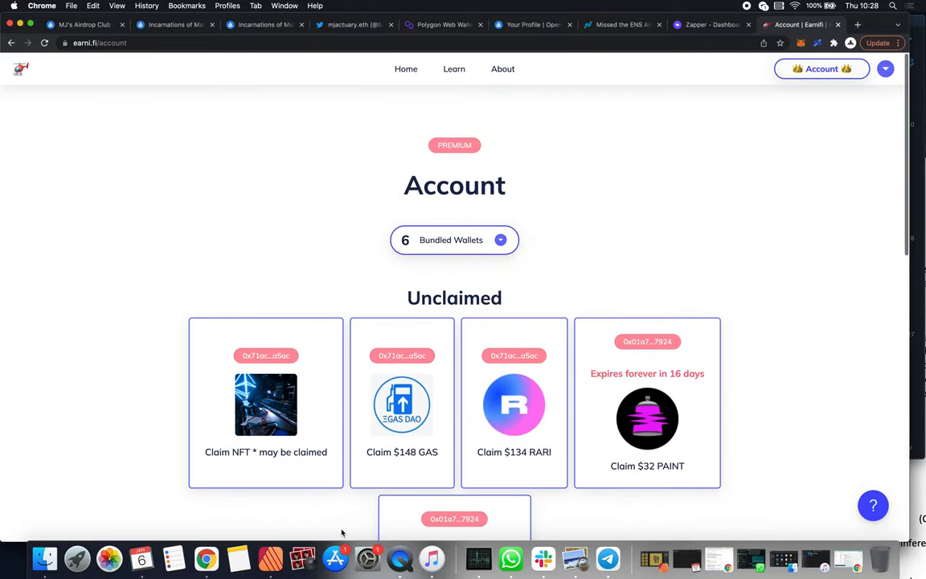
{"action": "mouse_move", "coordinate": [399, 557]}
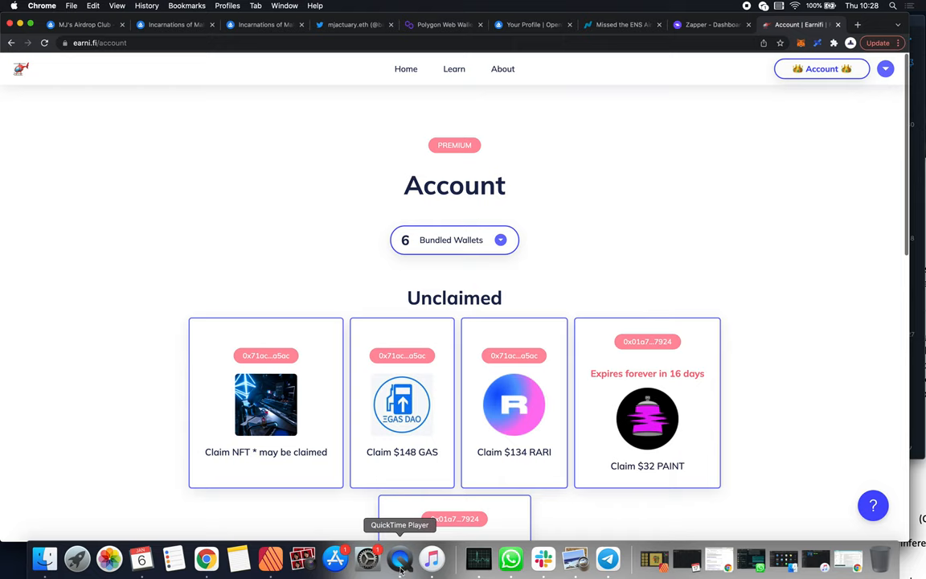